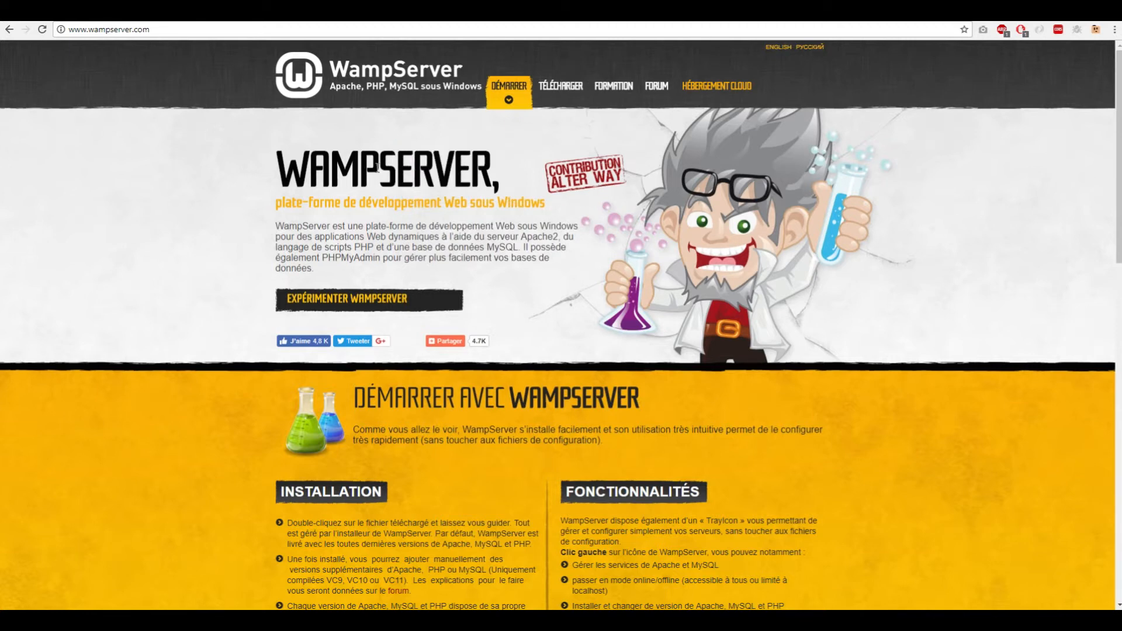
Skip the WampServer download form and browse apachefriends.org's XAMPP download page.
scroll("down", 3)
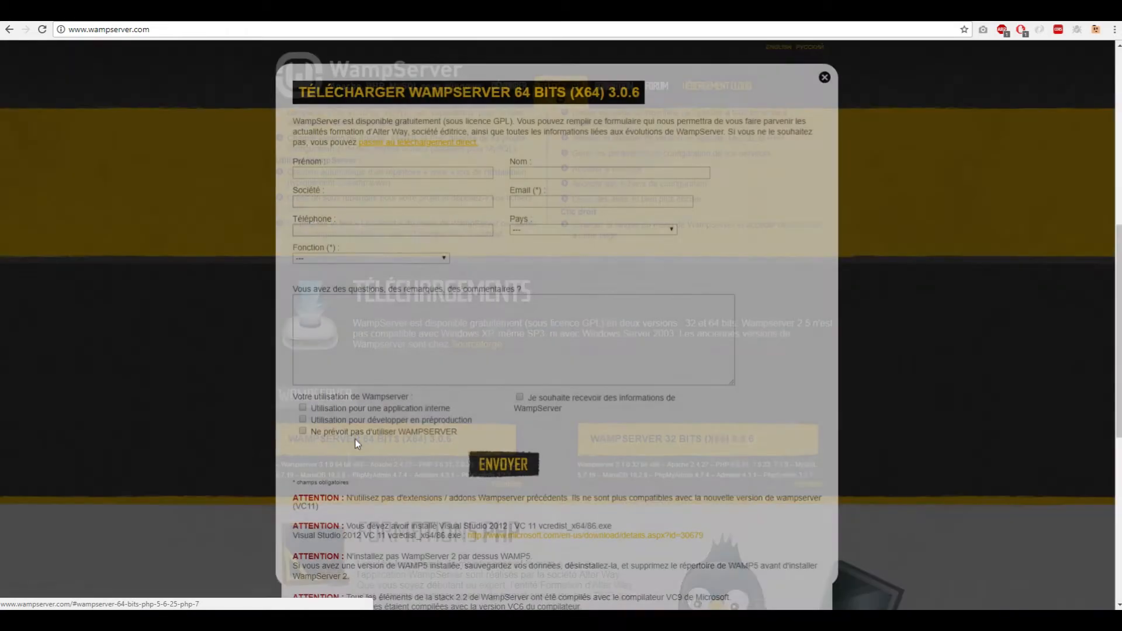
mouse_move(418, 143)
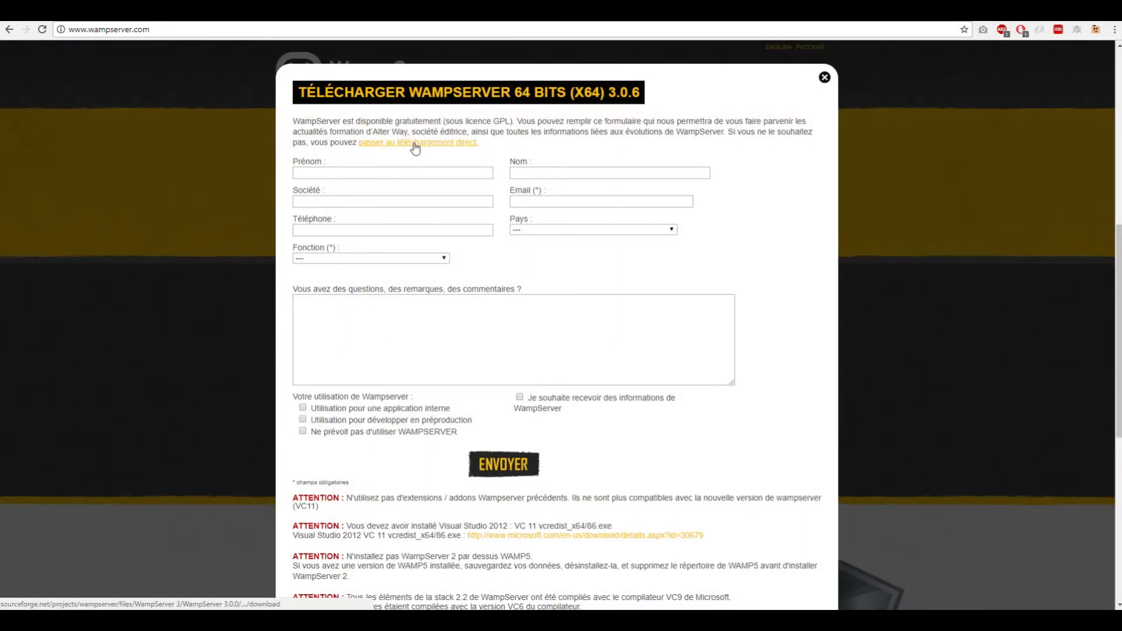
left_click(825, 77)
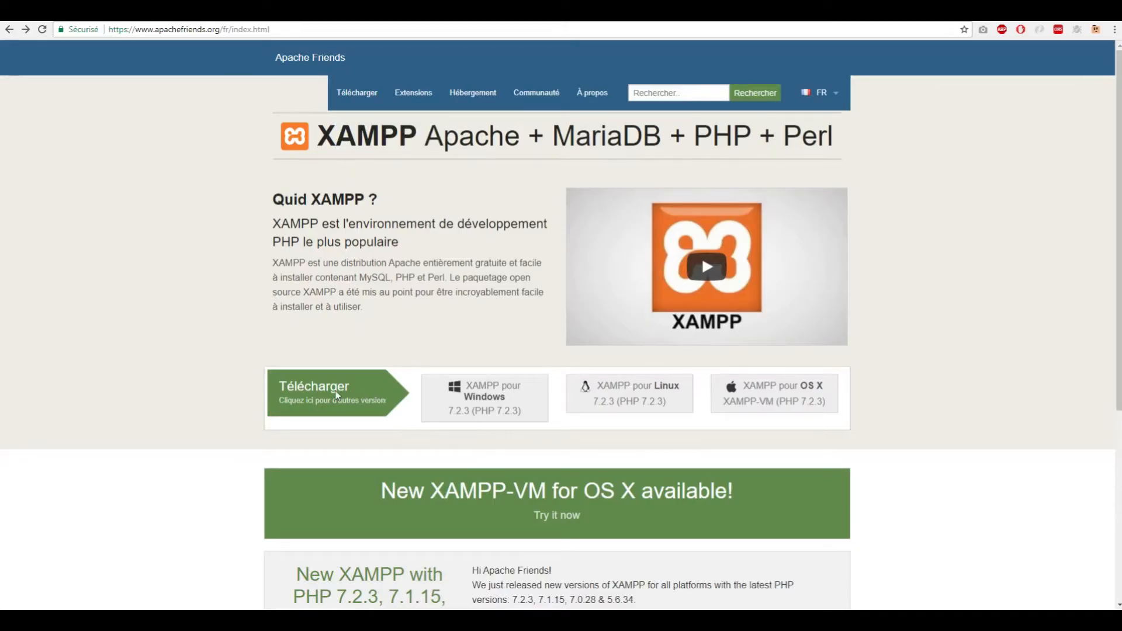
left_click(315, 393)
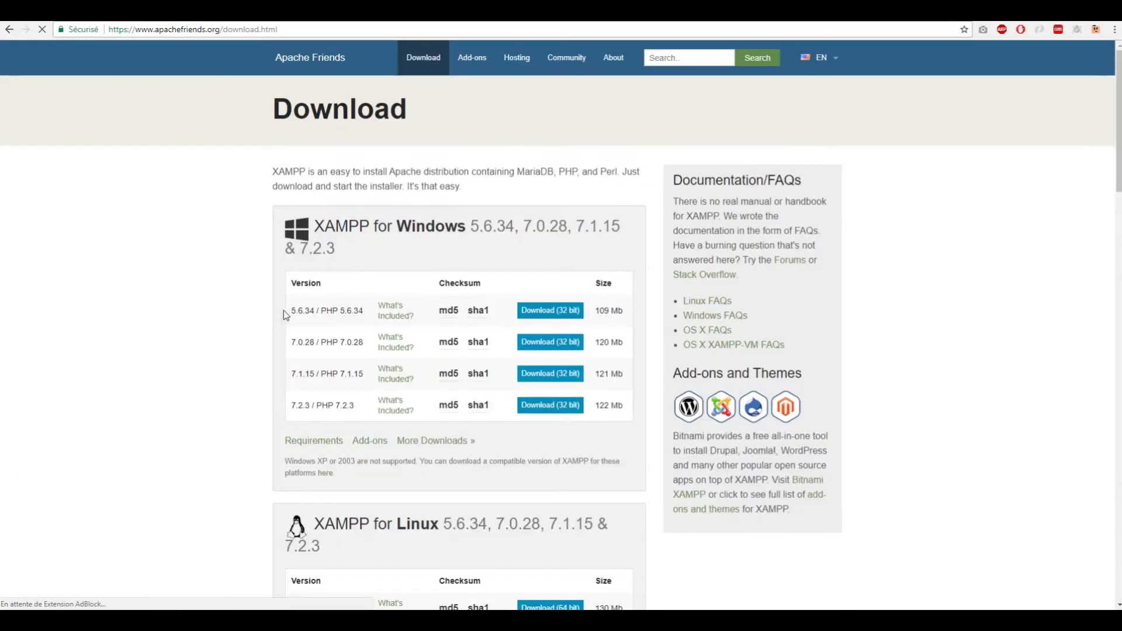
scroll("down", 3)
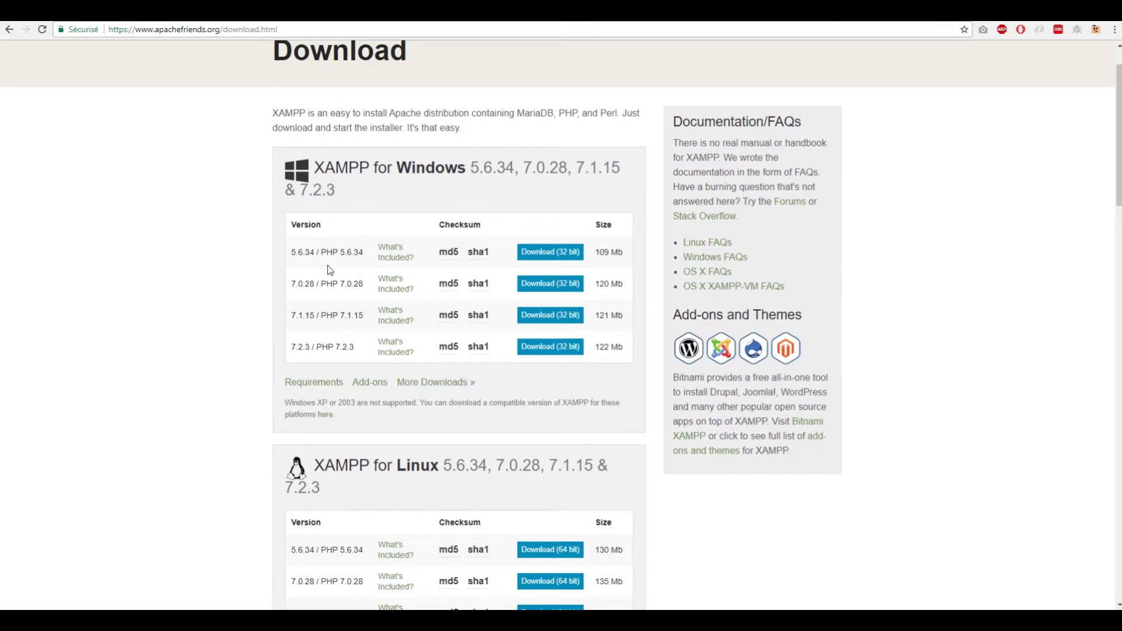
mouse_move(305, 292)
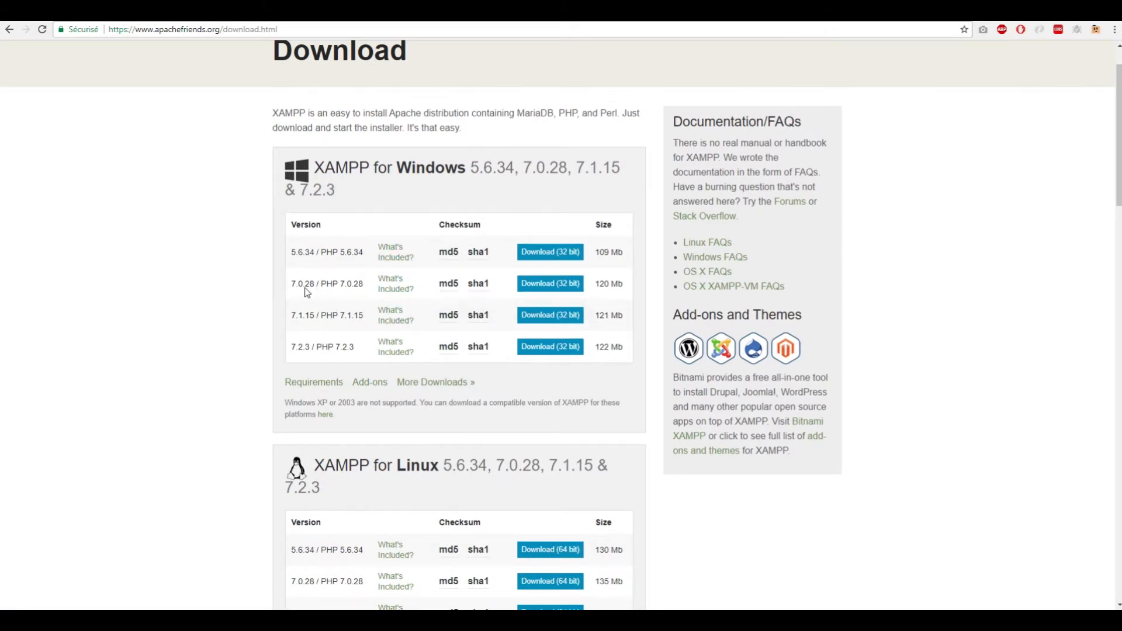
double_click(331, 283)
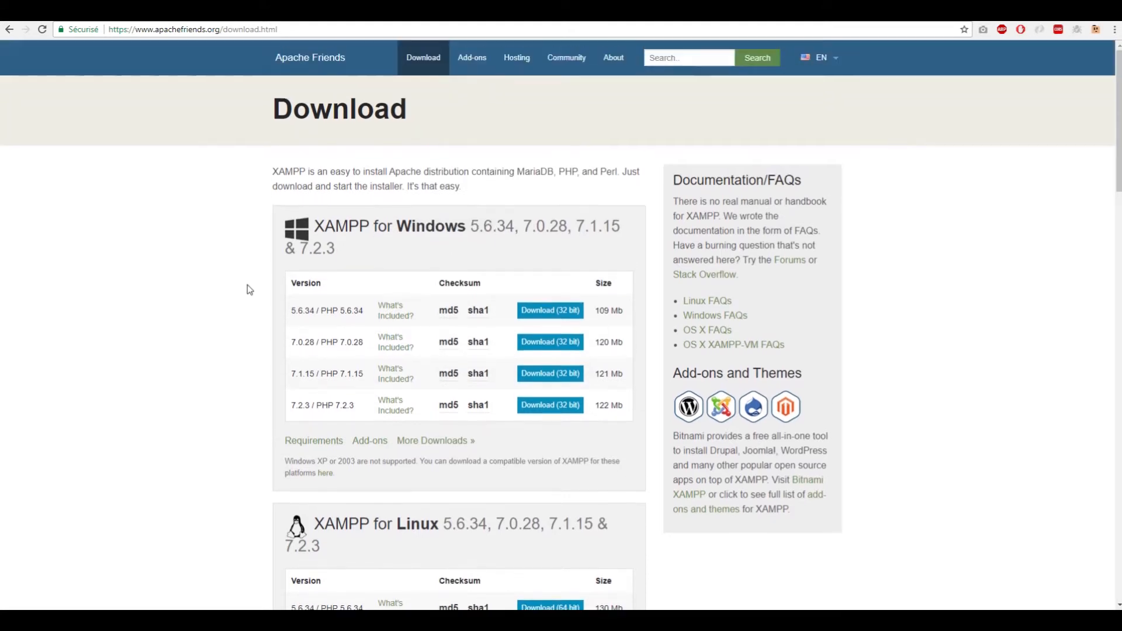
mouse_move(491, 152)
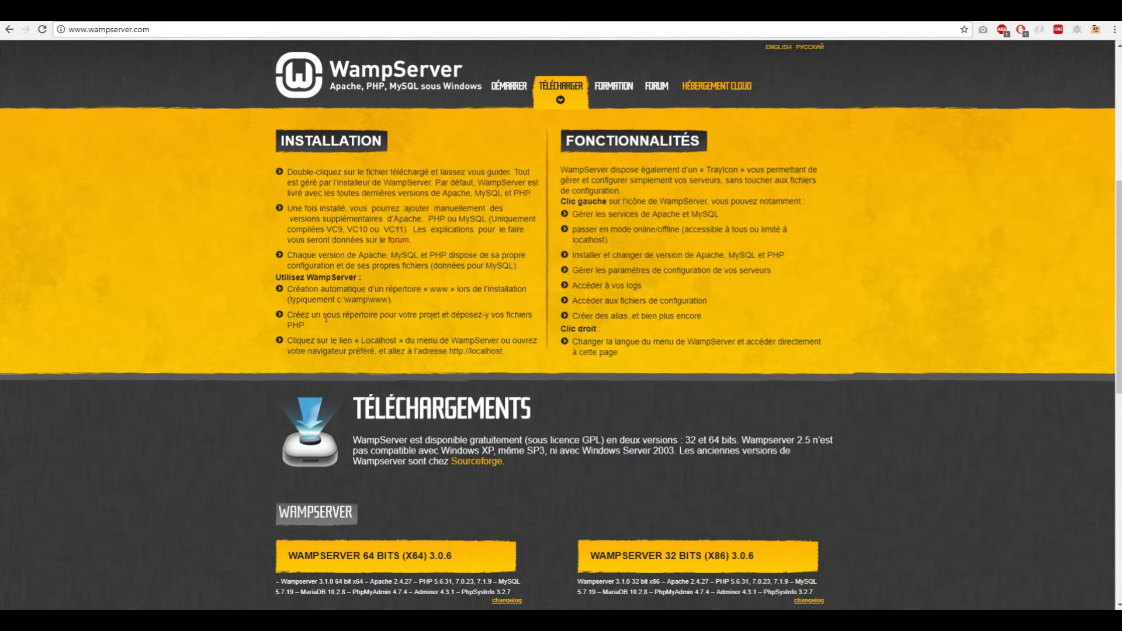
mouse_move(296, 401)
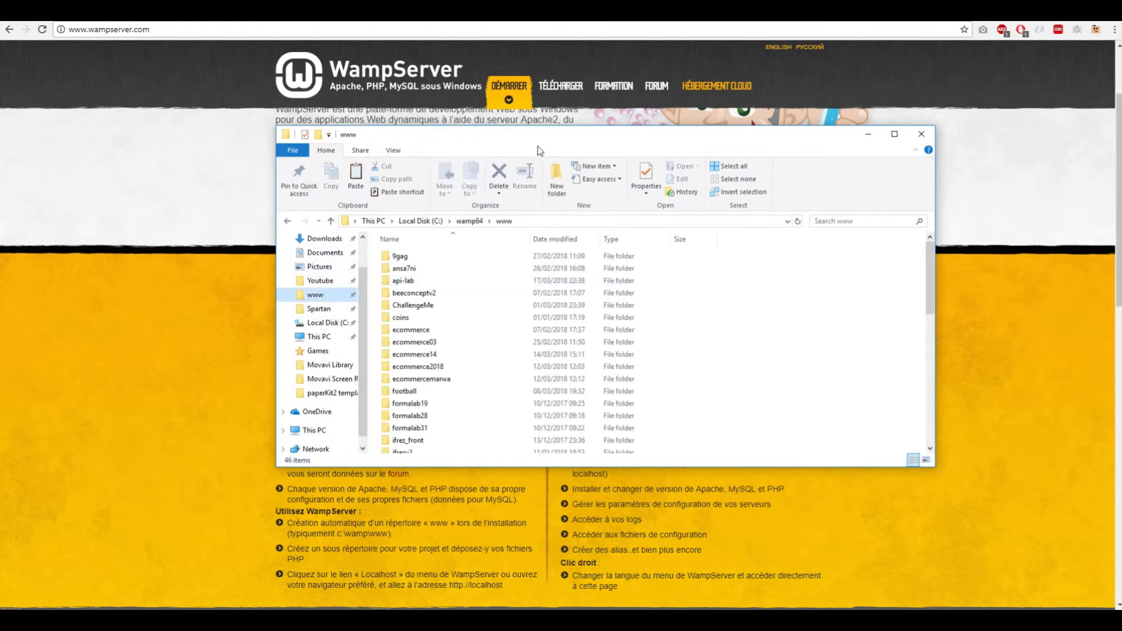
Browse from drive C into wamp64 > bin > php and select php5.6.31.
left_click(418, 221)
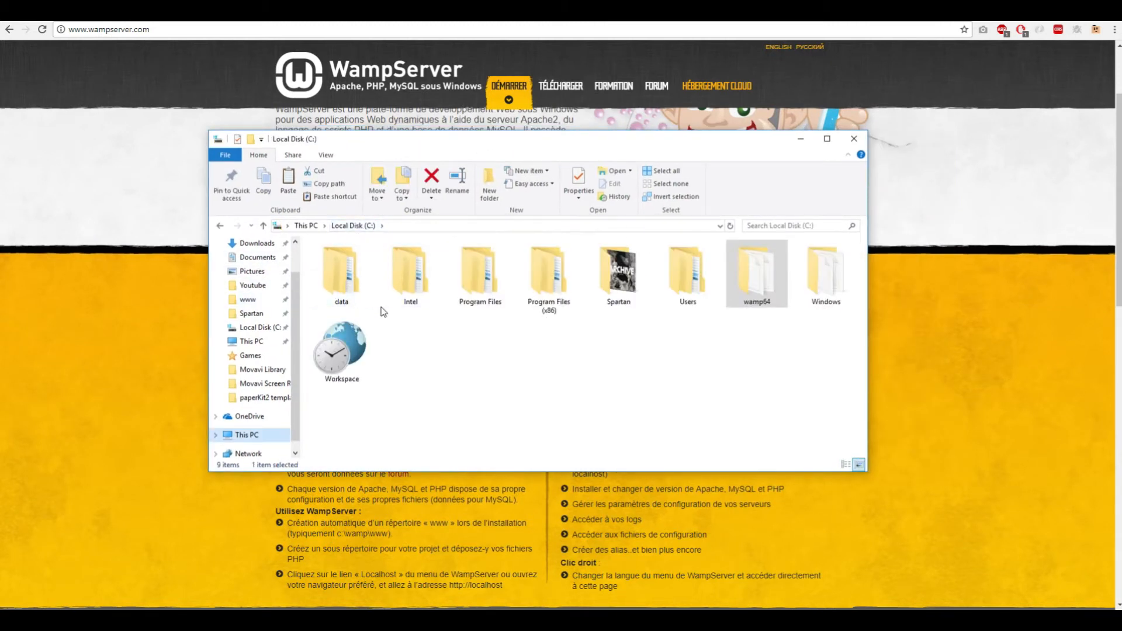
double_click(756, 268)
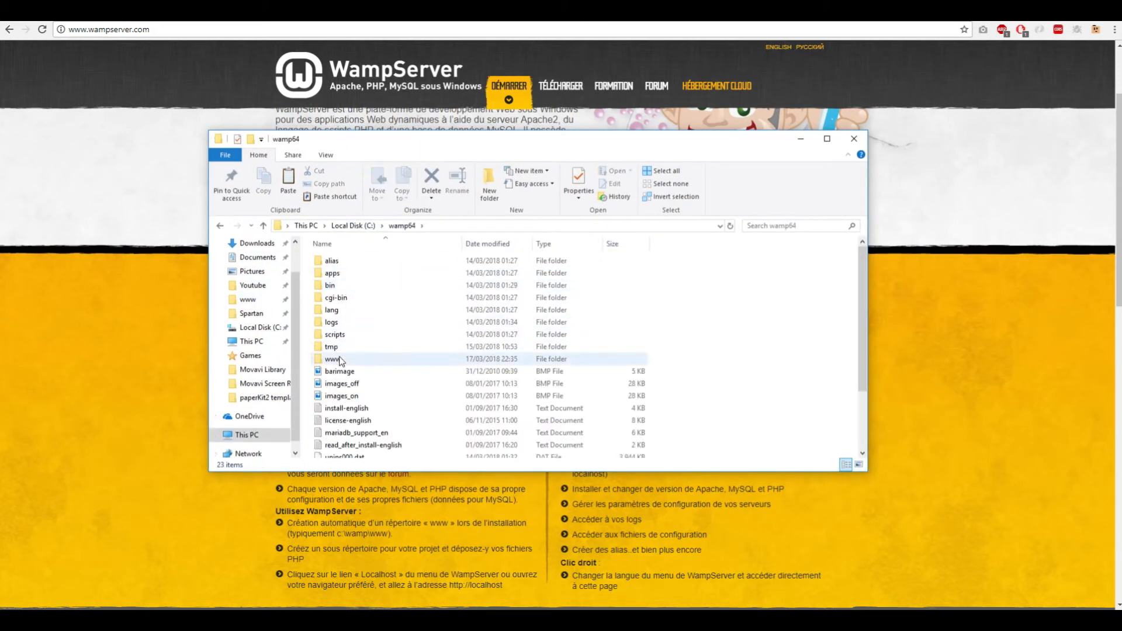
double_click(332, 358)
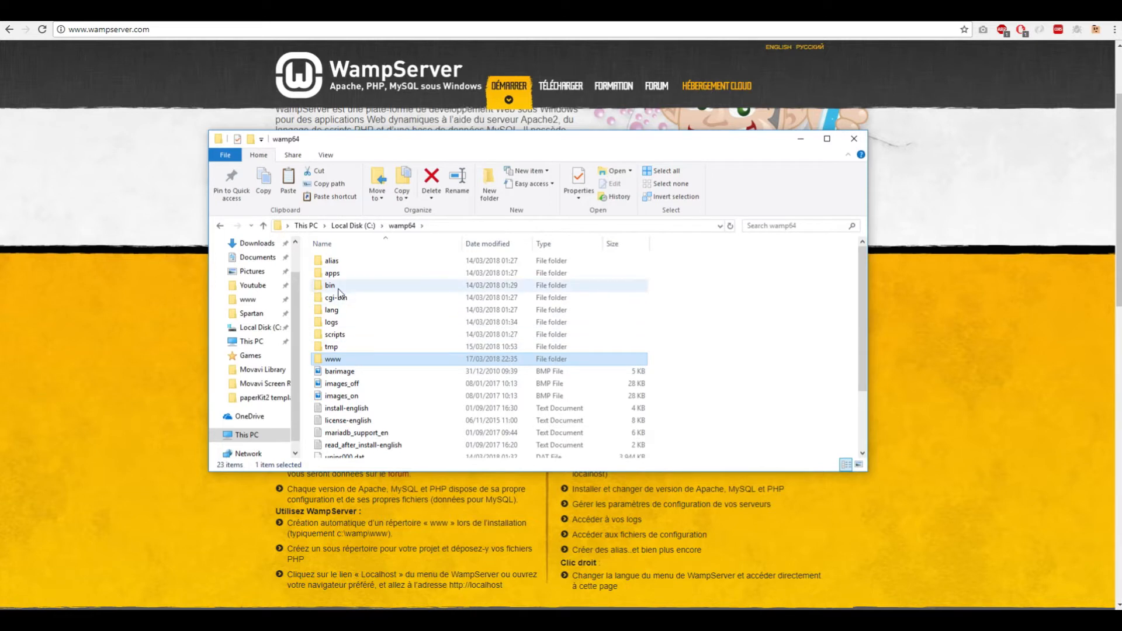
left_click_drag(501, 139, 492, 170)
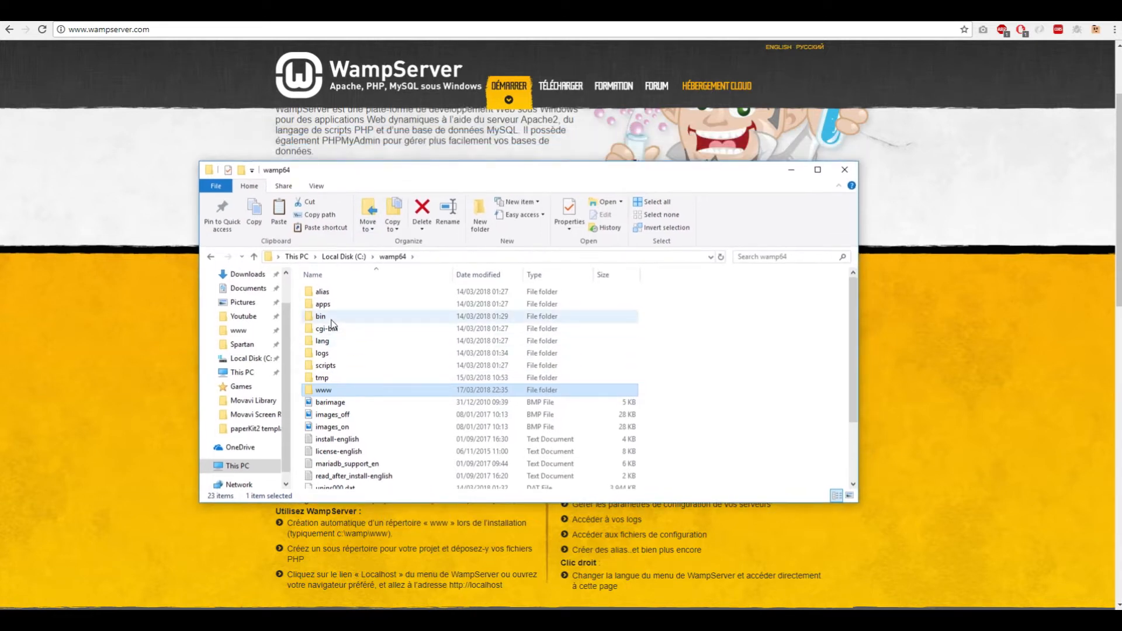
mouse_move(320, 316)
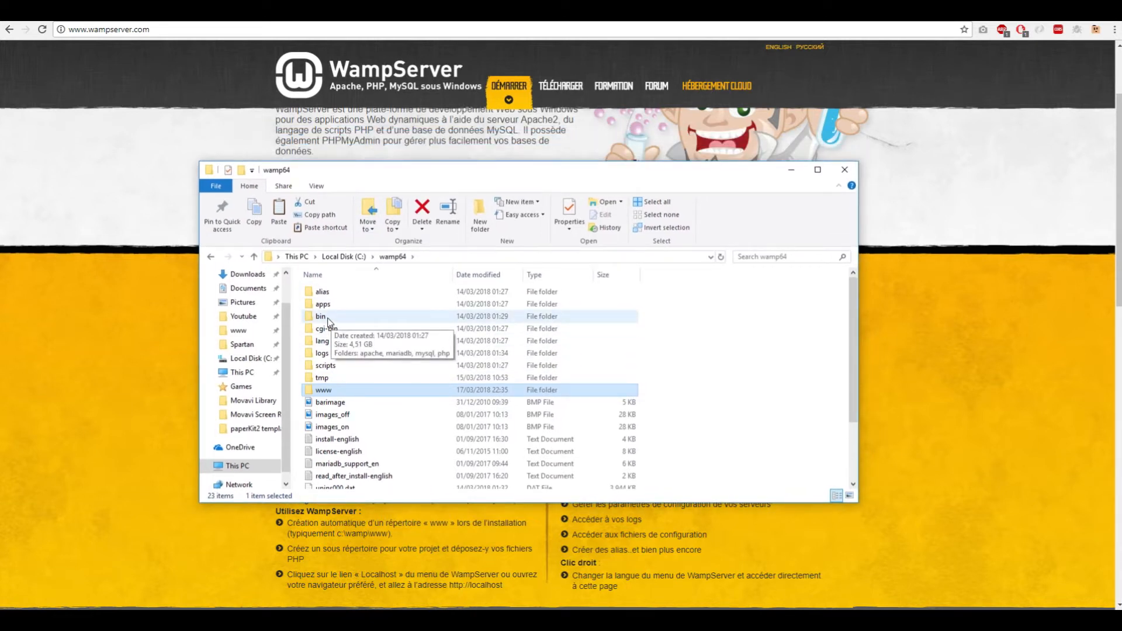
double_click(322, 316)
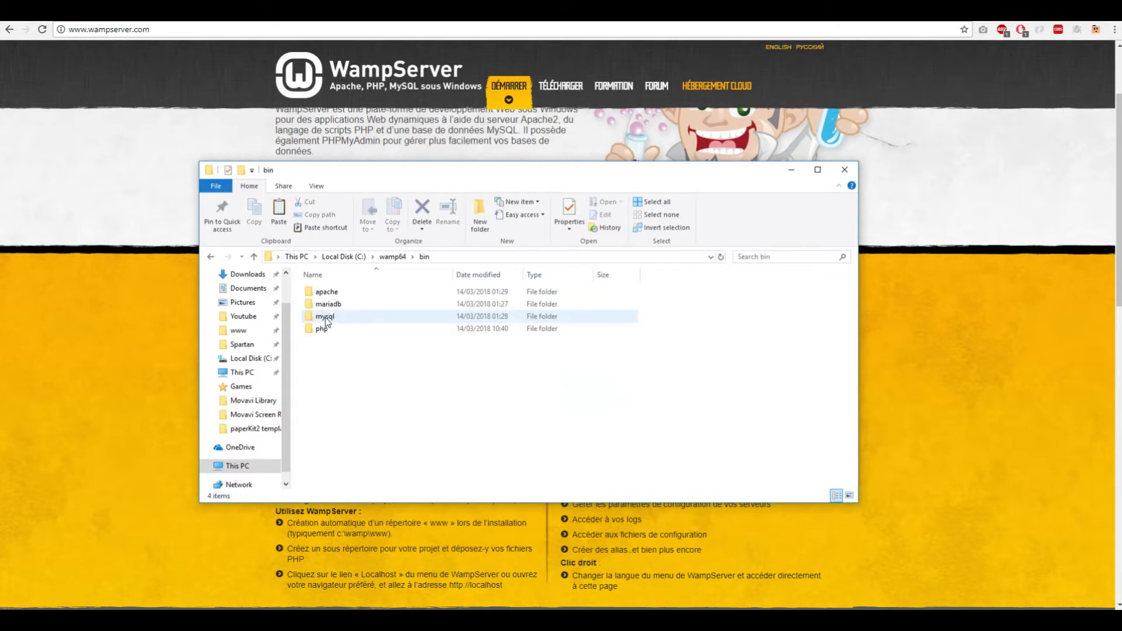
double_click(321, 328)
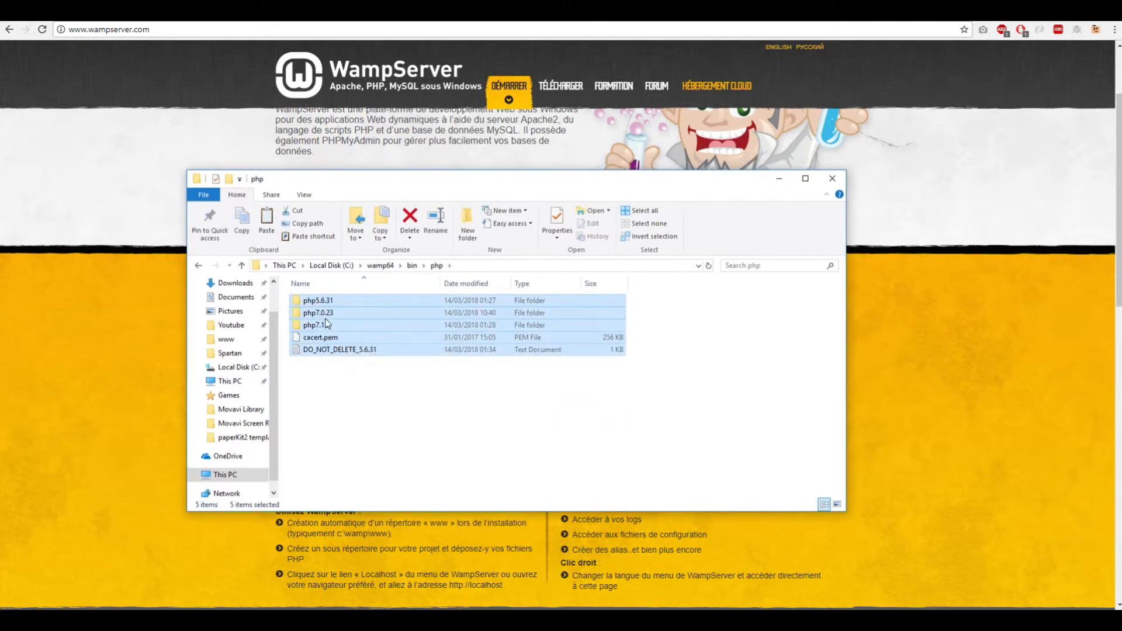
left_click(318, 312)
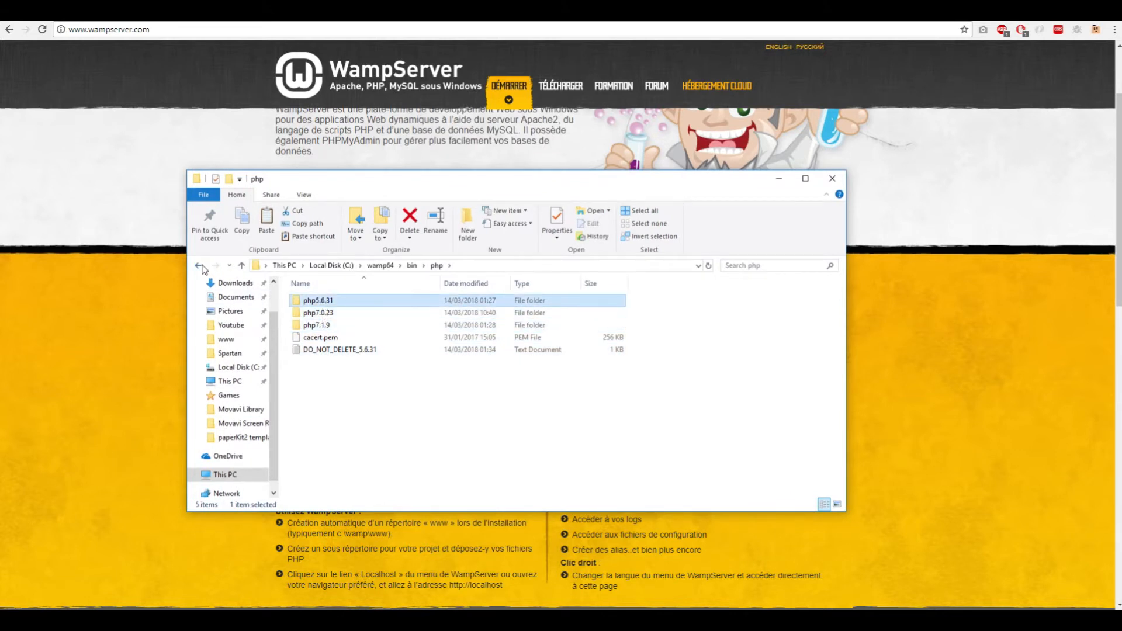
Return to the bin folder and type a C:\xampp\htd path in the address bar.
left_click(204, 265)
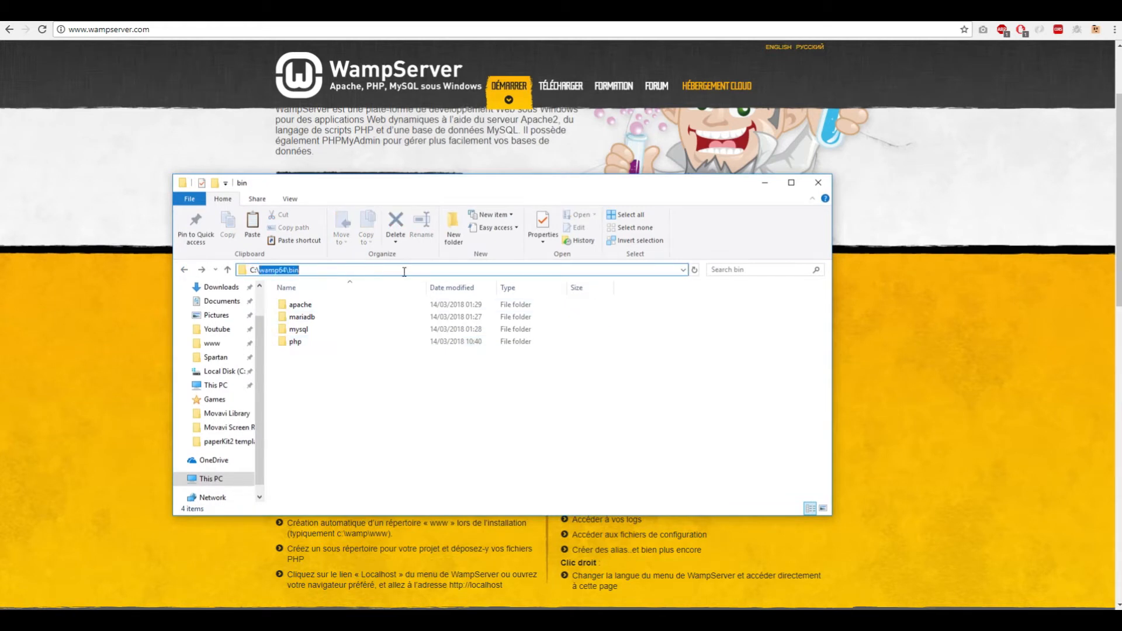
type("C:\\xampp\\")
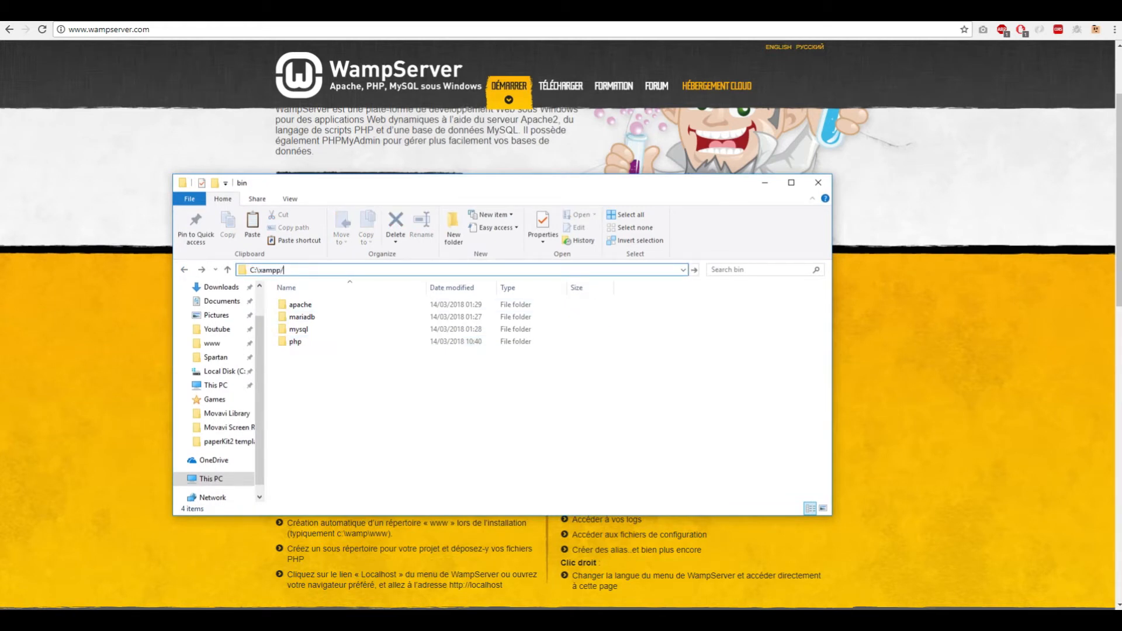
type("htd")
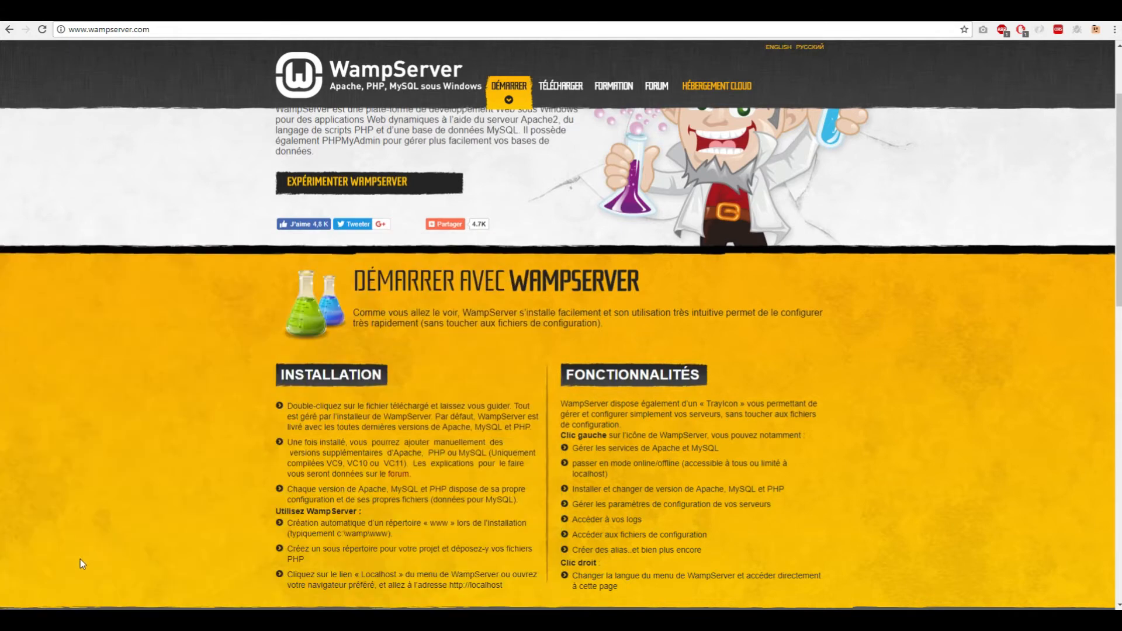
mouse_move(138, 356)
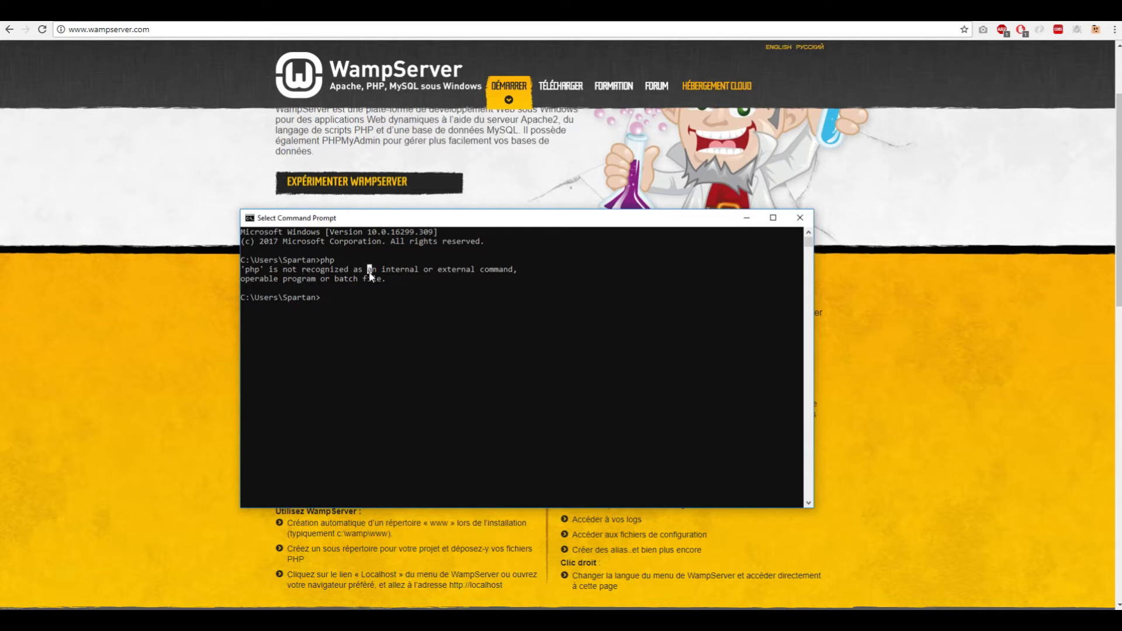
Run php in Command Prompt, confirming it is not recognized.
left_click_drag(501, 217, 501, 232)
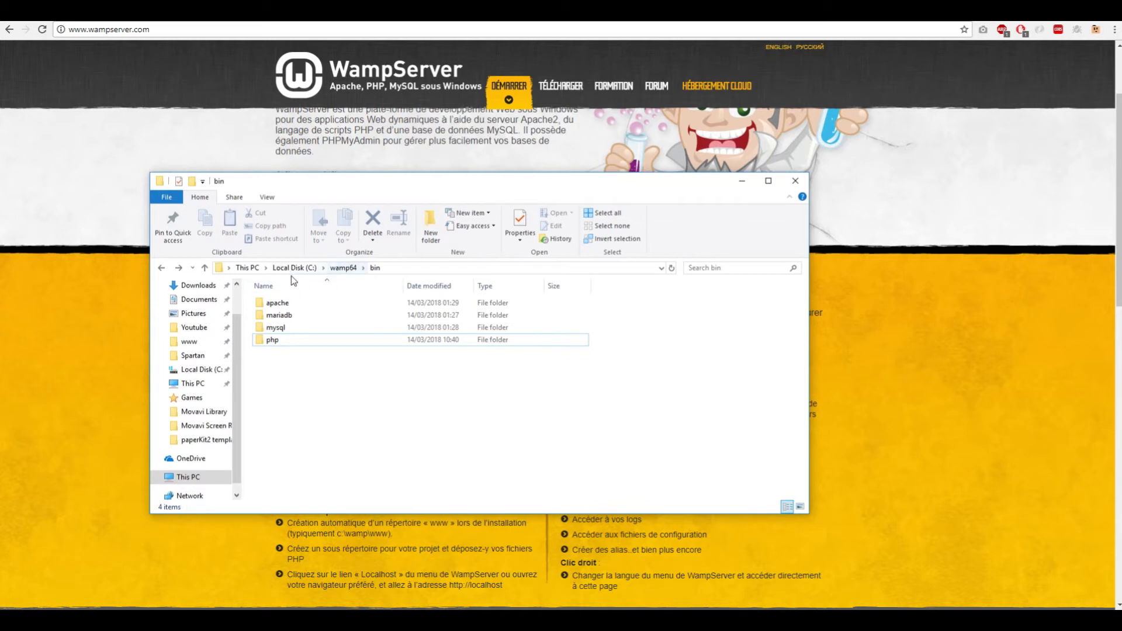
Open wamp64's php7.0.23 folder and select its full path in the address bar.
left_click(343, 267)
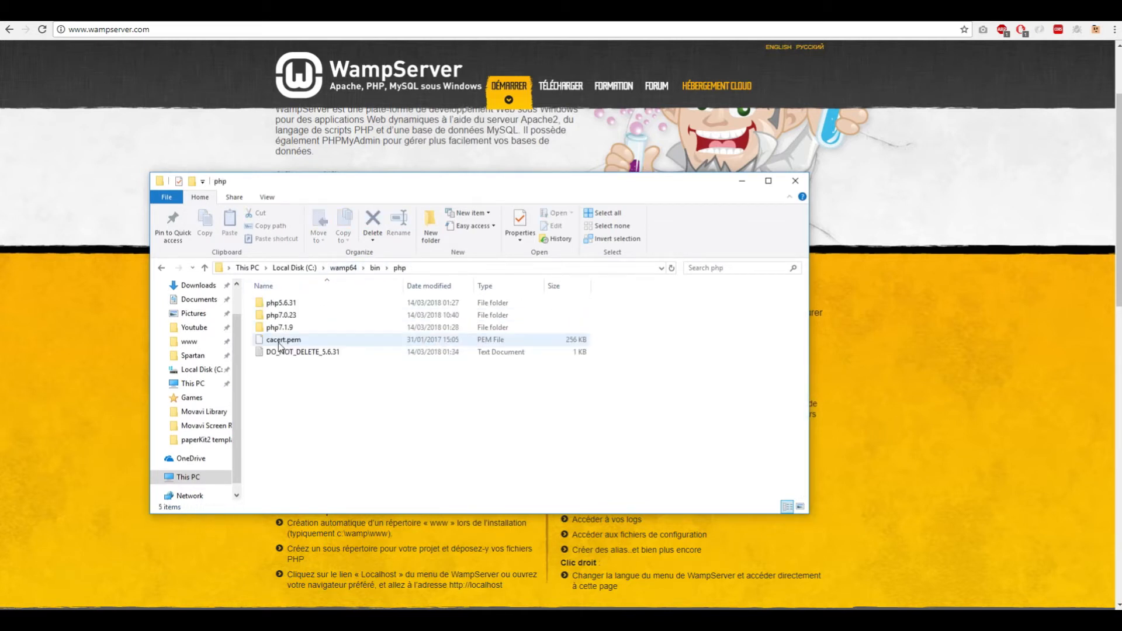
left_click(279, 315)
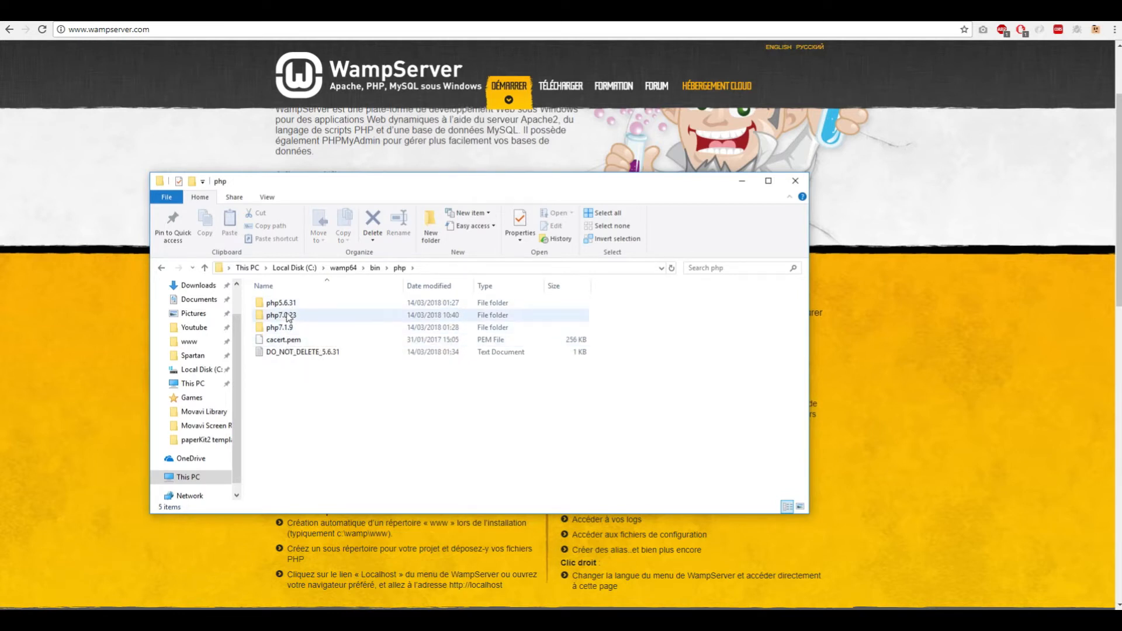
double_click(280, 315)
type("C:\\xampp")
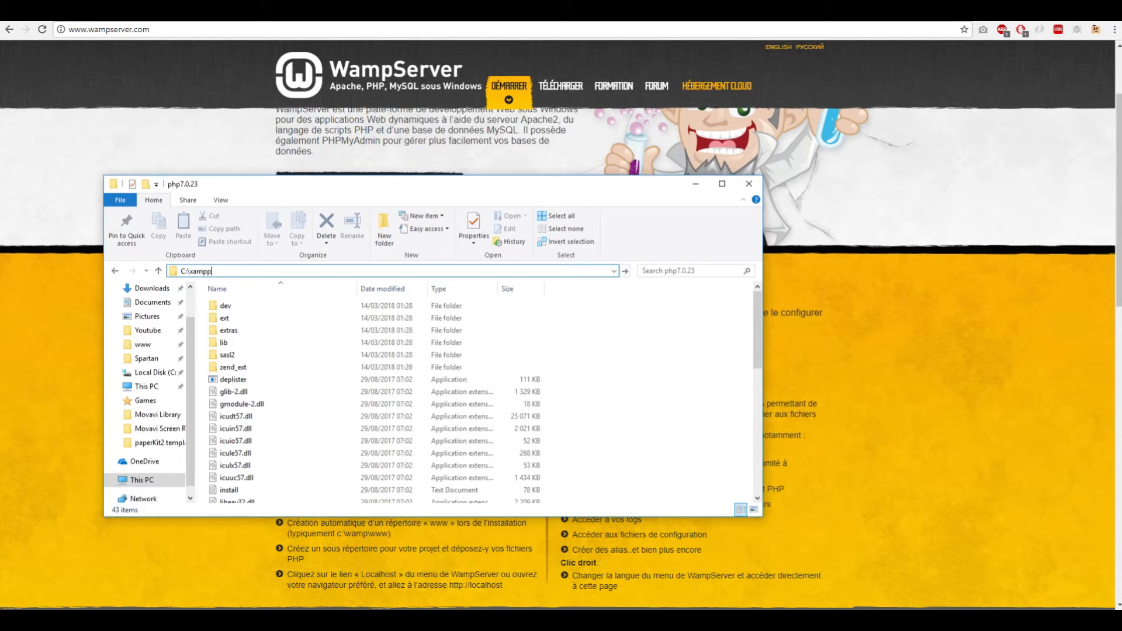
type("\\php")
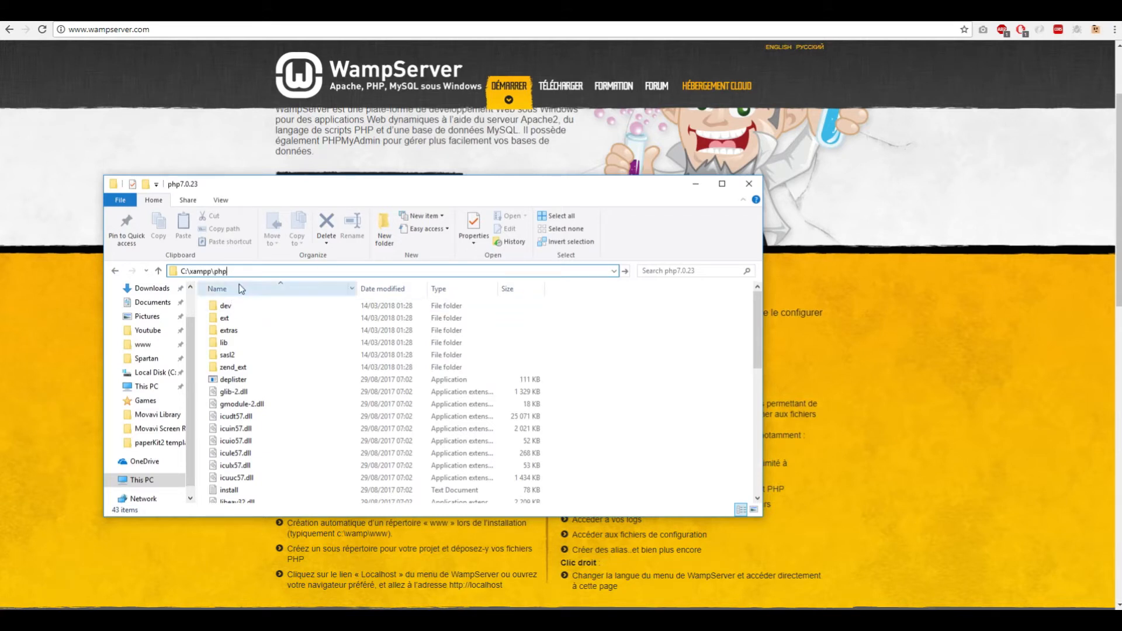
triple_click(207, 271)
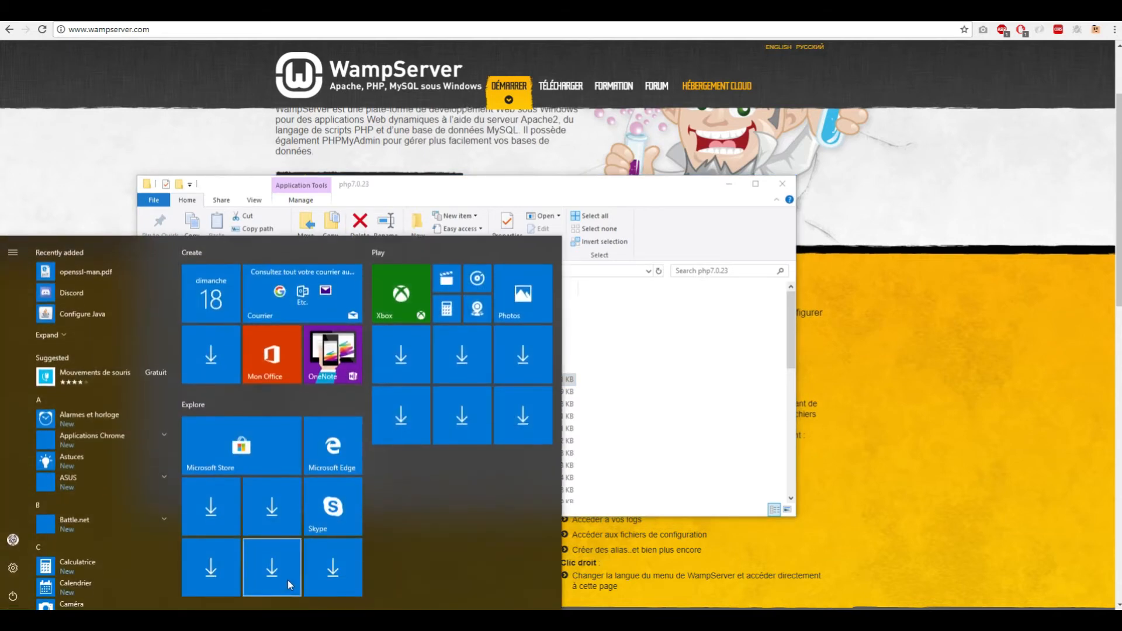
Add C:\wamp64\bin\php\php7.0.23 as a new entry in the system Path variable.
type("env")
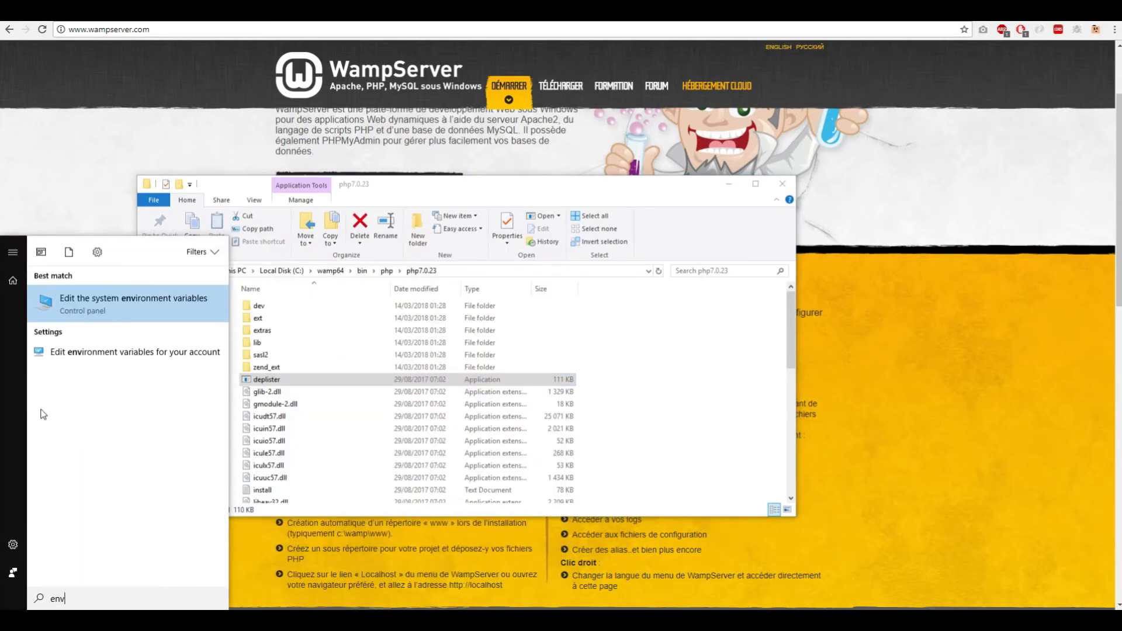
mouse_move(123, 315)
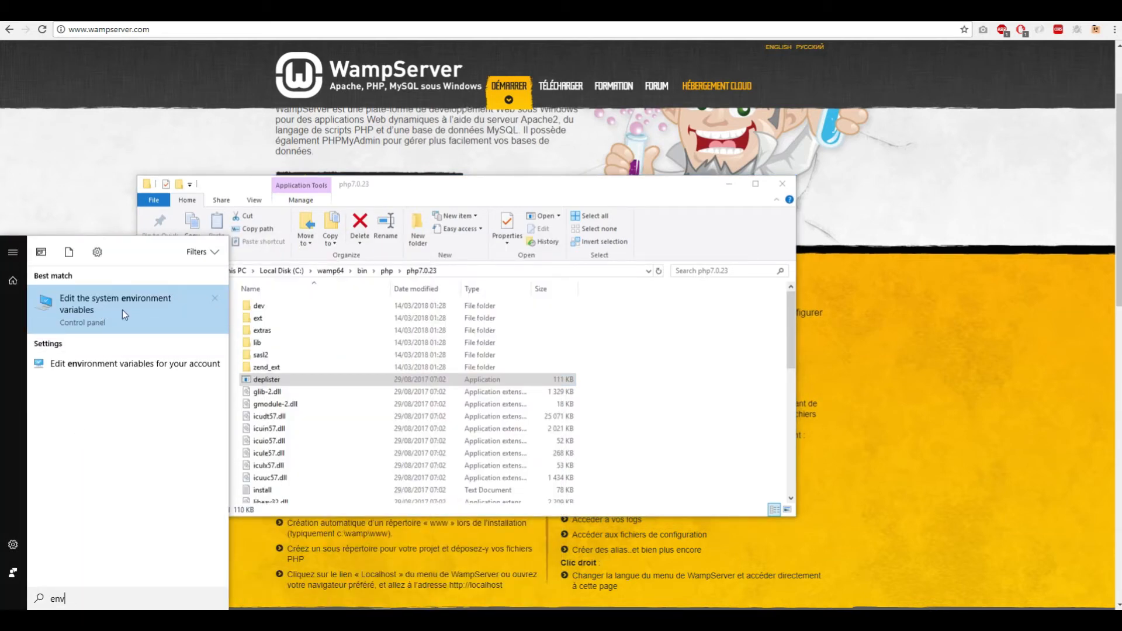
left_click(115, 303)
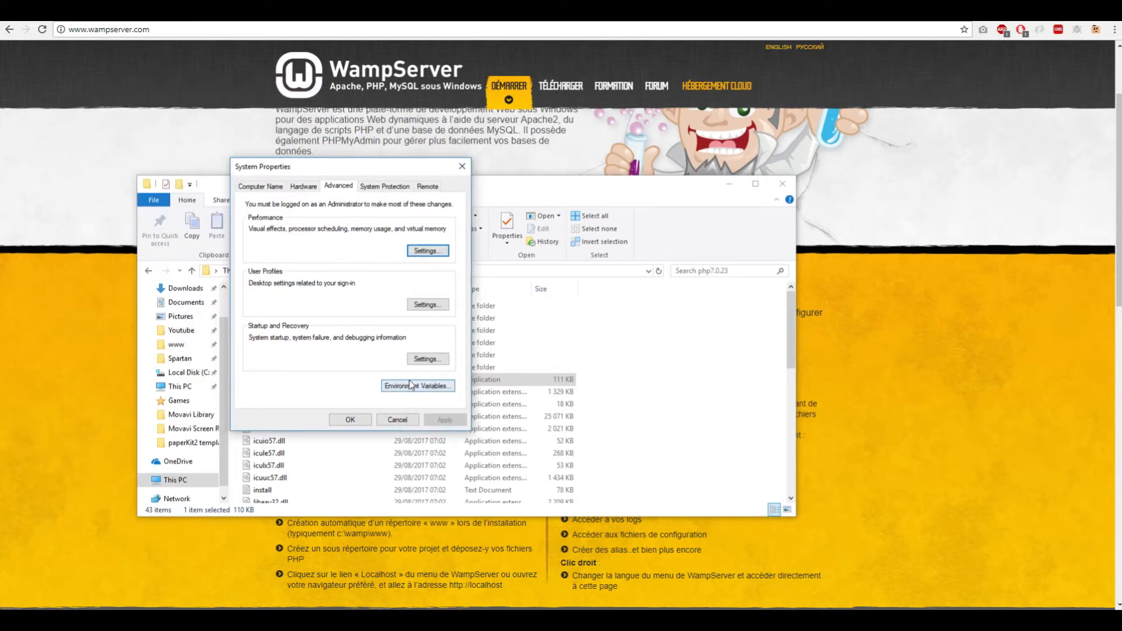
left_click(417, 385)
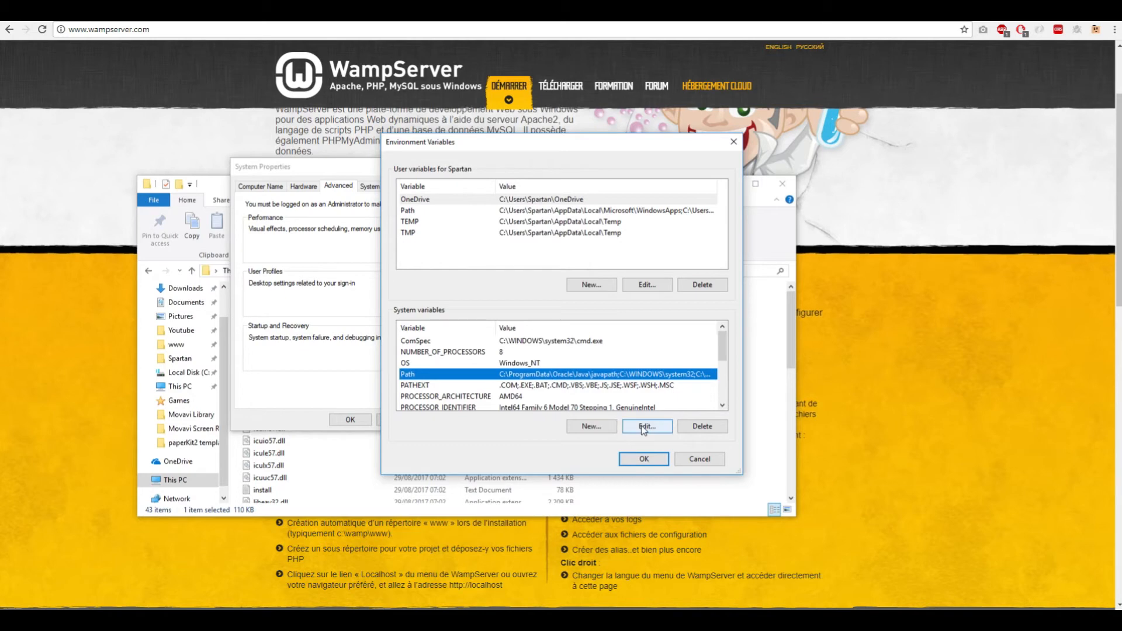
left_click(645, 426)
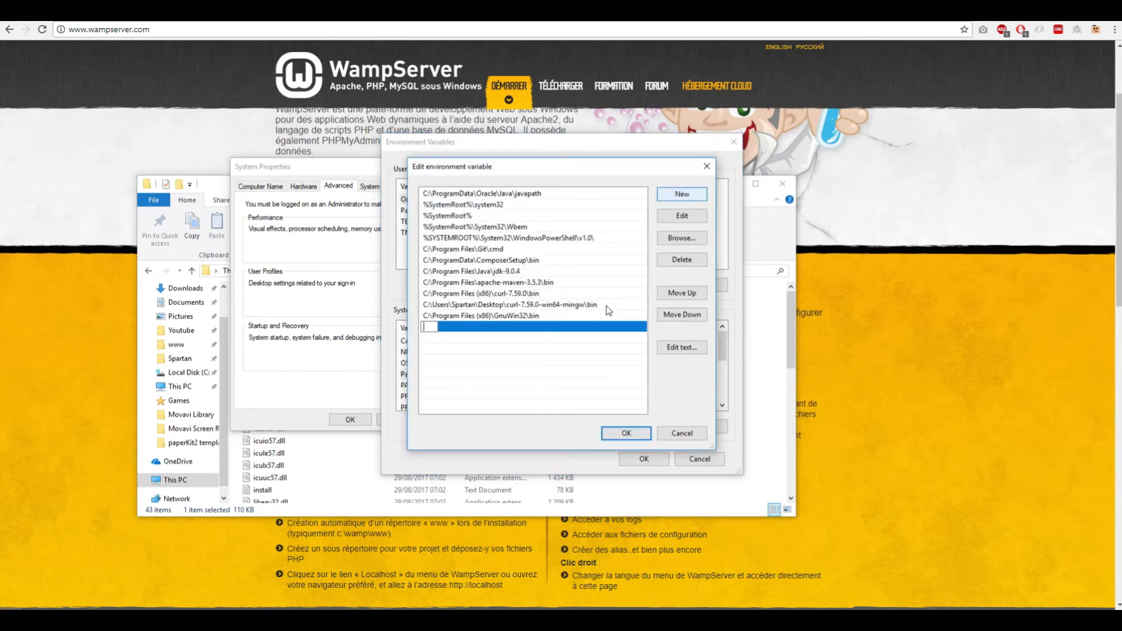
type("C:\\wamp64\\bin\\php\\php7.0.23")
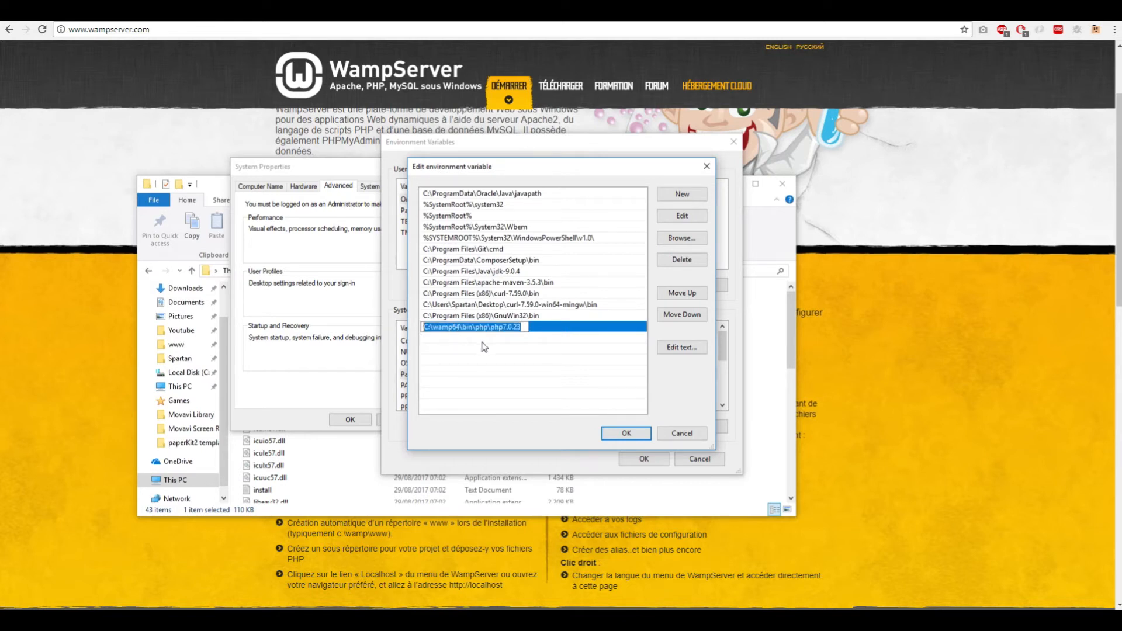
left_click(625, 433)
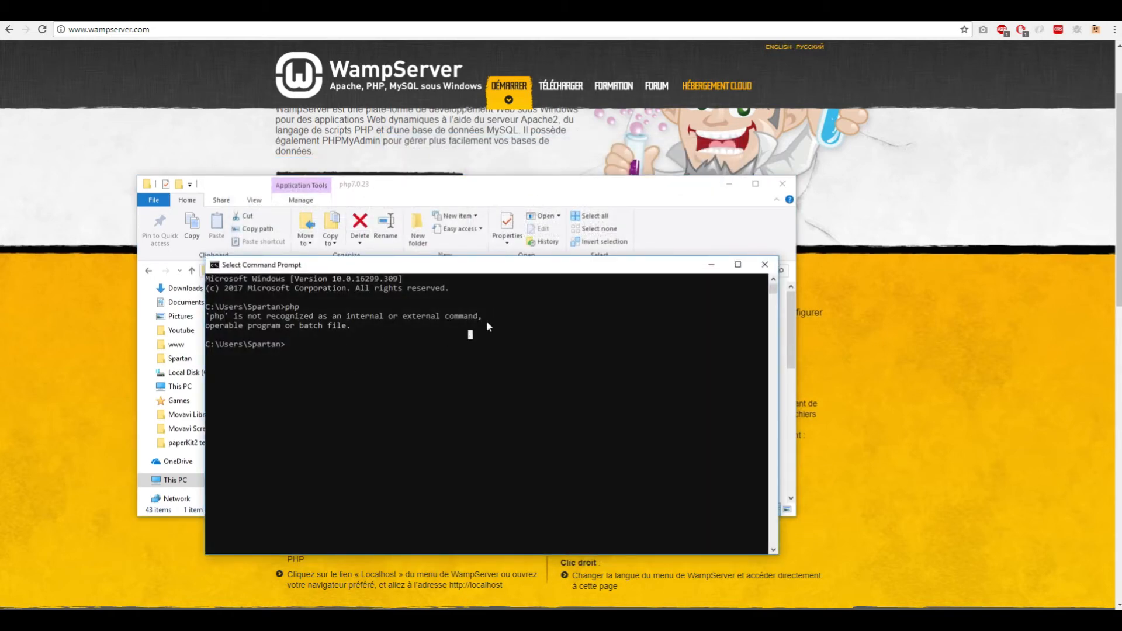
Run php -v in a fresh Command Prompt to confirm PHP 7.0.23, then close it.
left_click(765, 265)
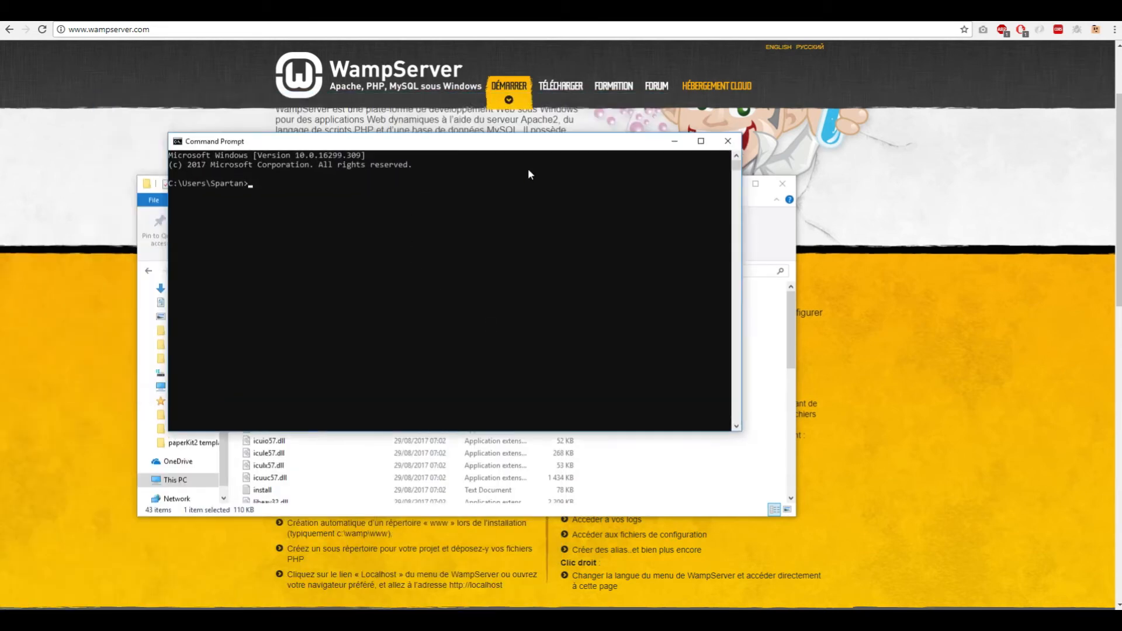
type("php")
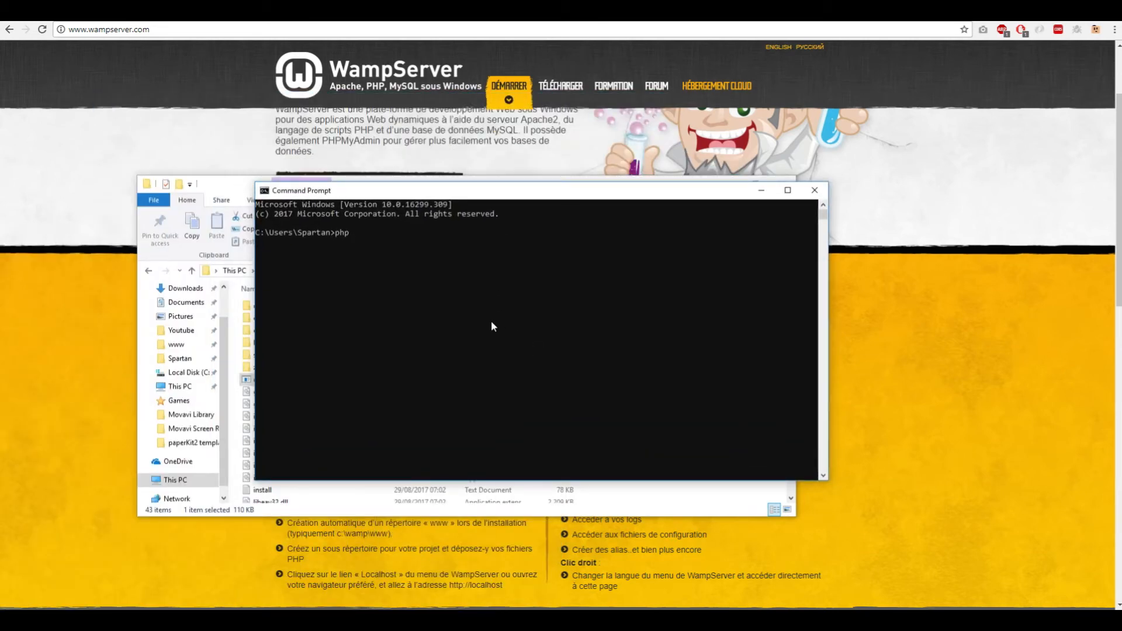
key("Return")
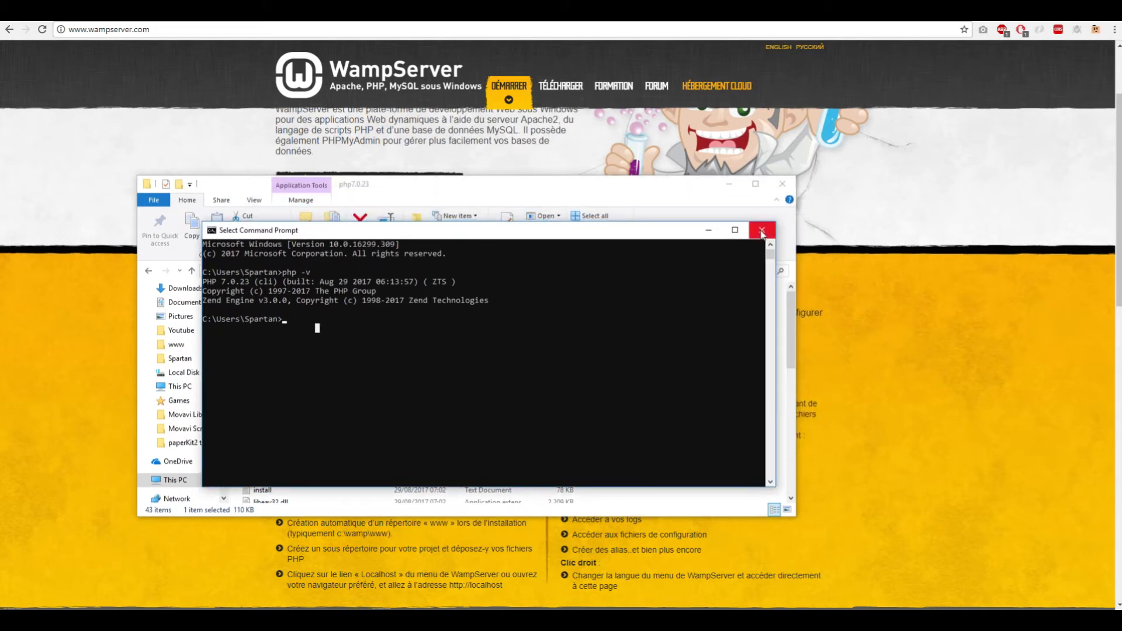
left_click(760, 231)
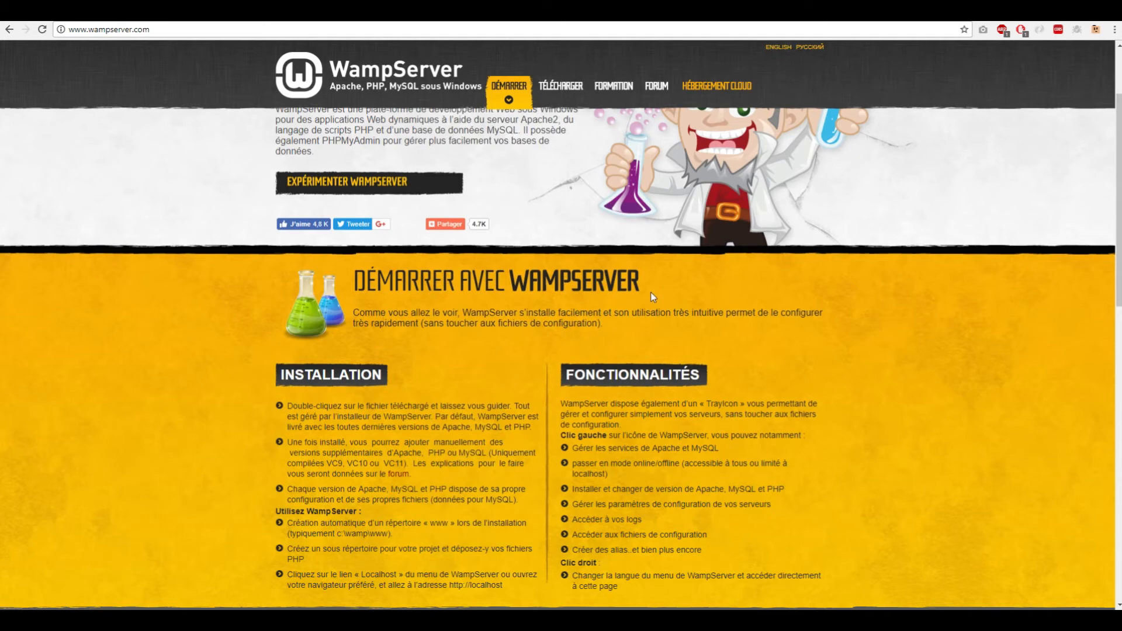
mouse_move(619, 293)
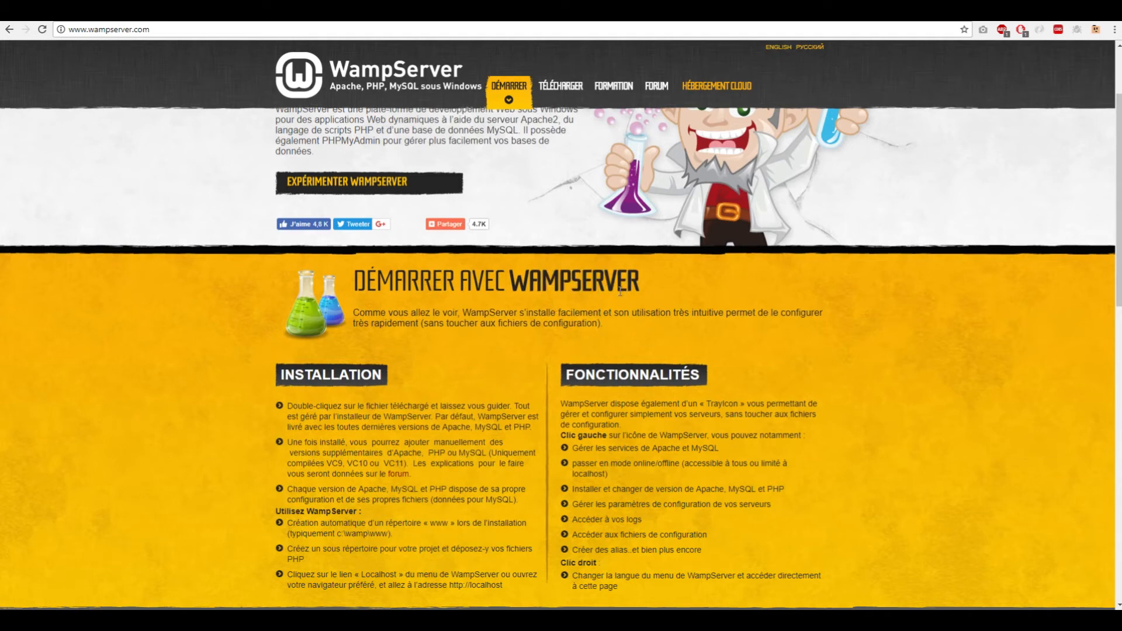
mouse_move(896, 25)
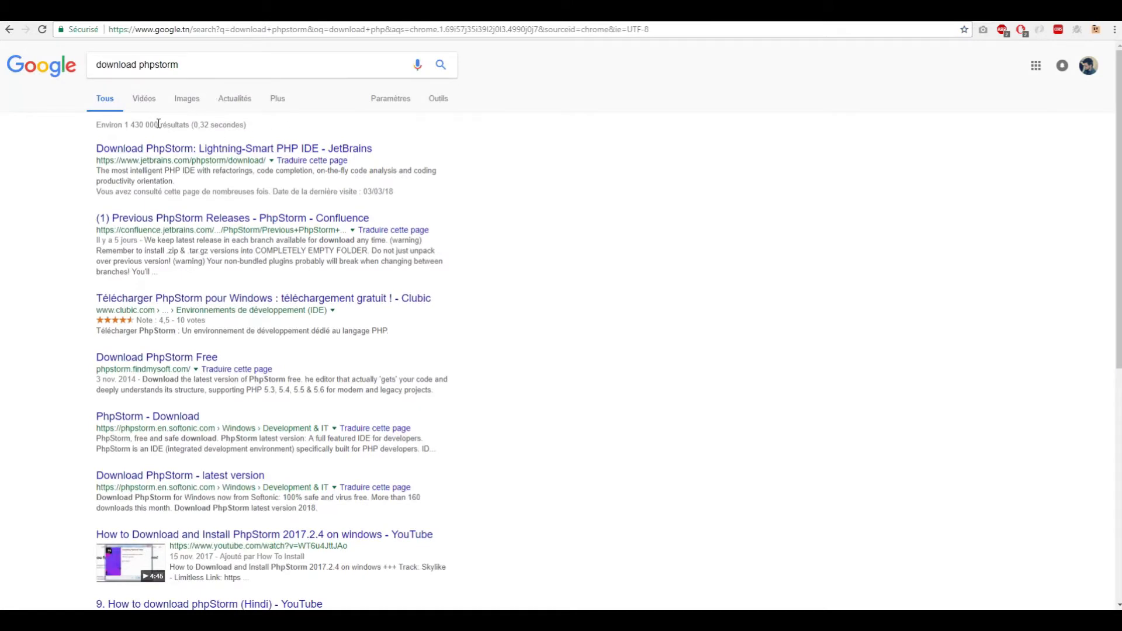
Open JetBrains' PhpStorm page from the Google results and download the Windows version.
double_click(161, 170)
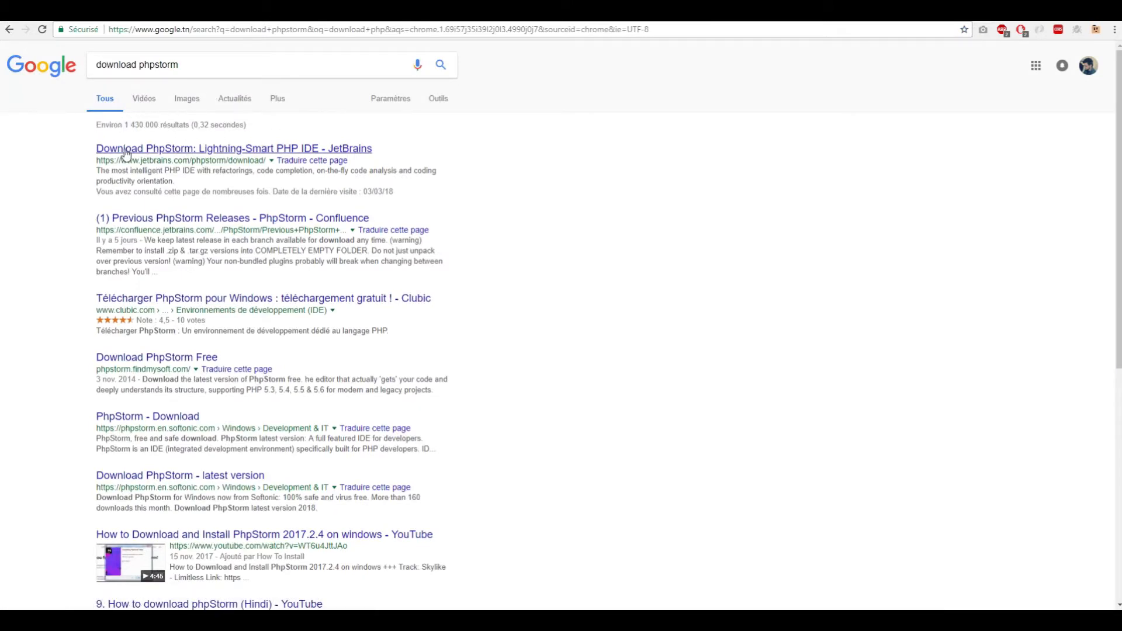
left_click(233, 147)
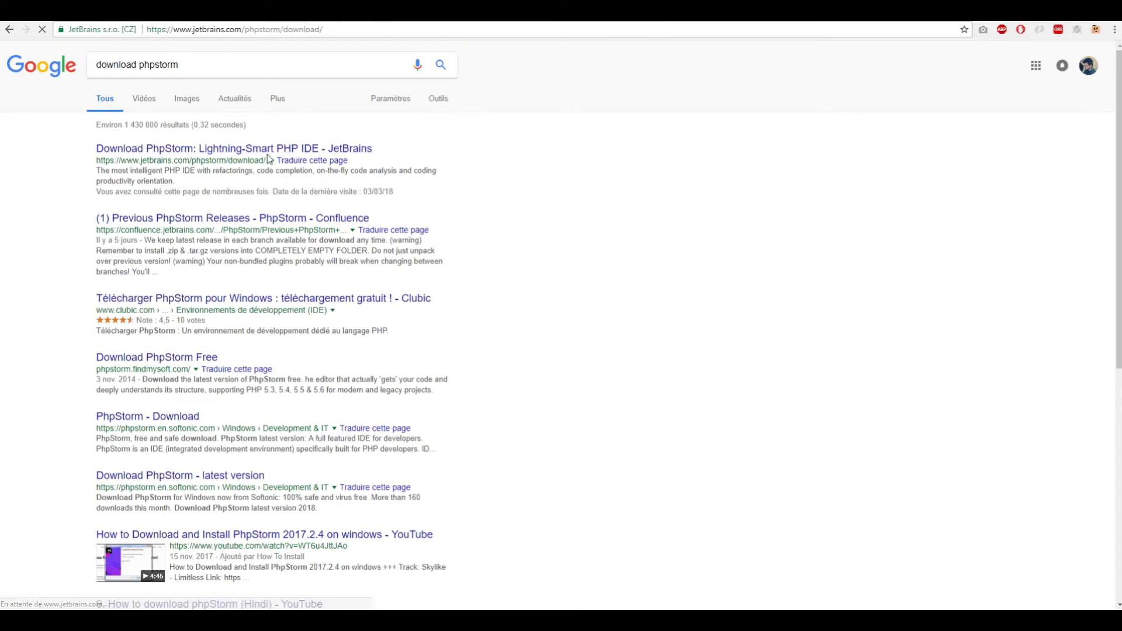
left_click(233, 148)
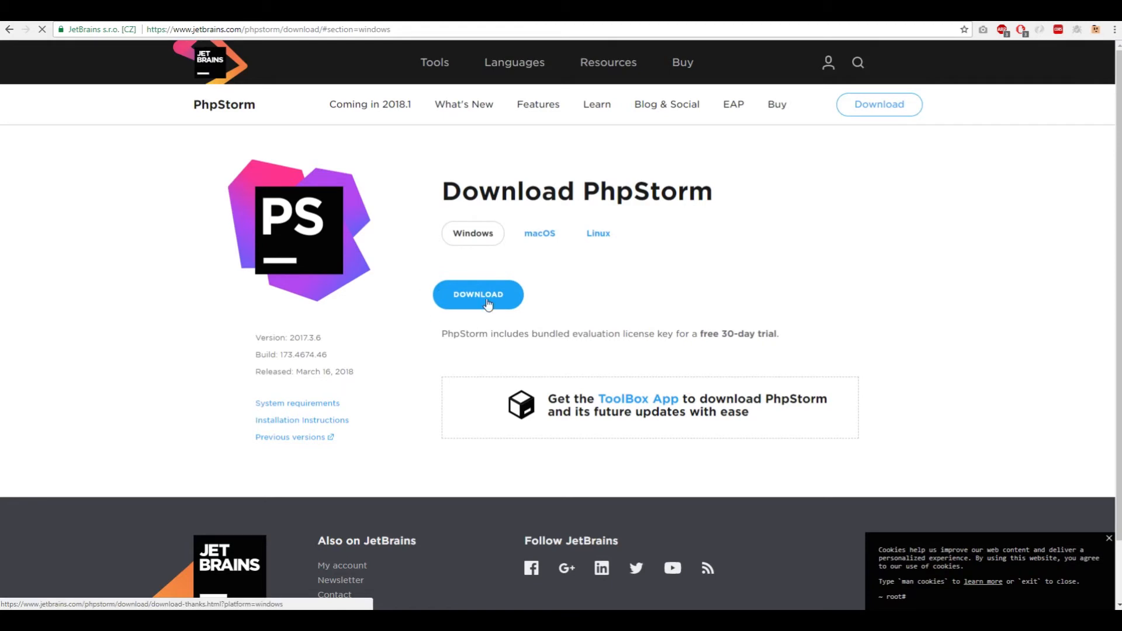
double_click(645, 191)
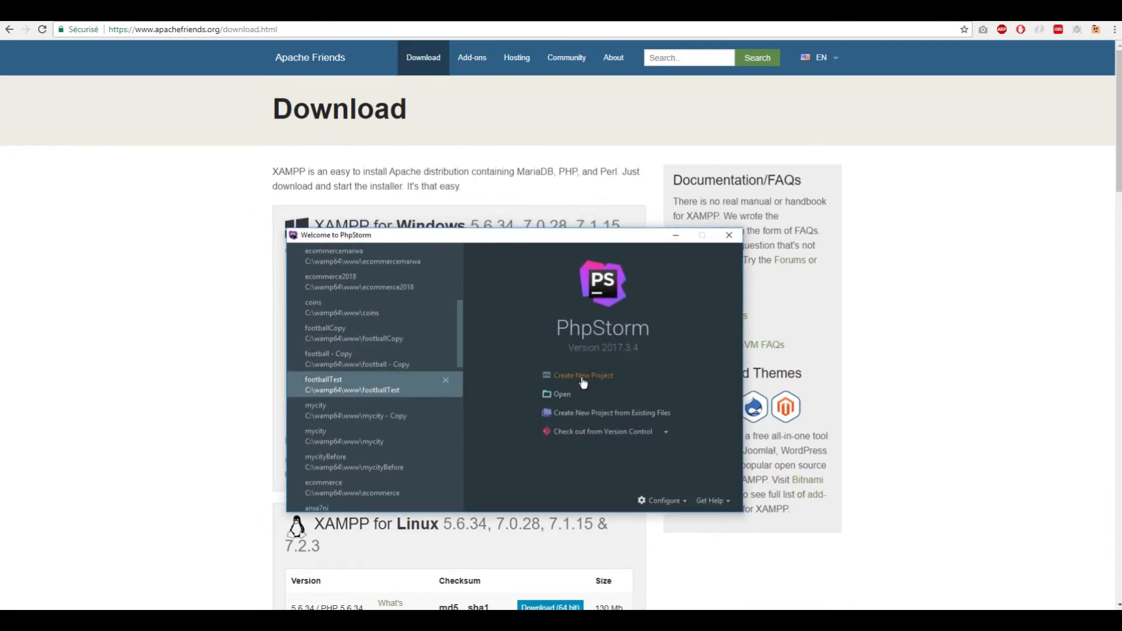
Choose Symfony in the New Project dialog and start editing the Location field.
left_click(583, 375)
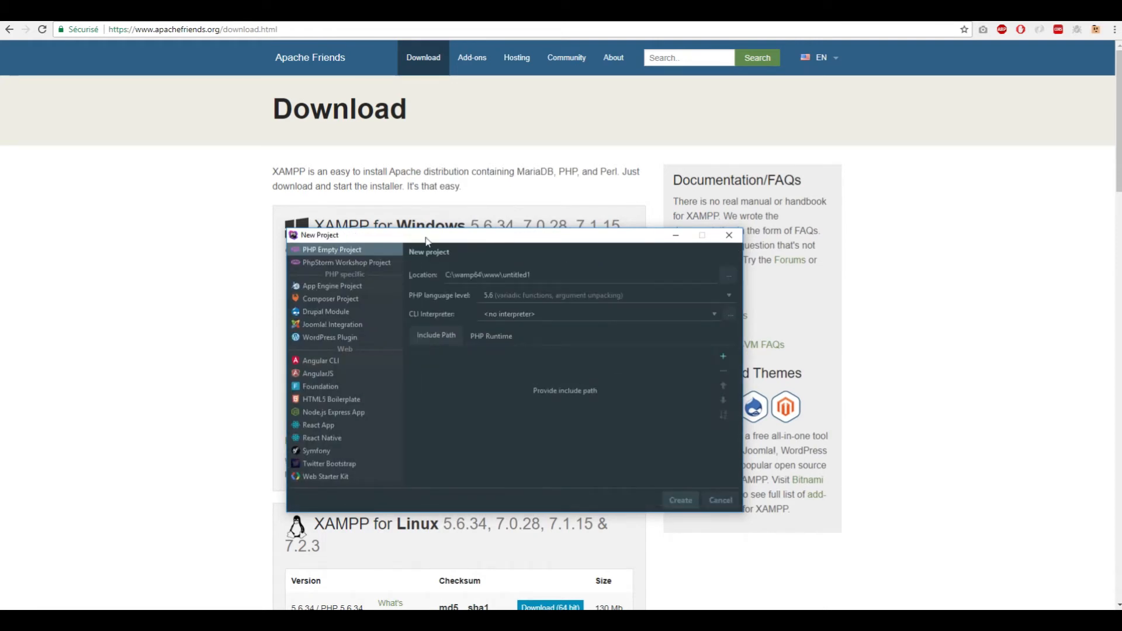
left_click(316, 451)
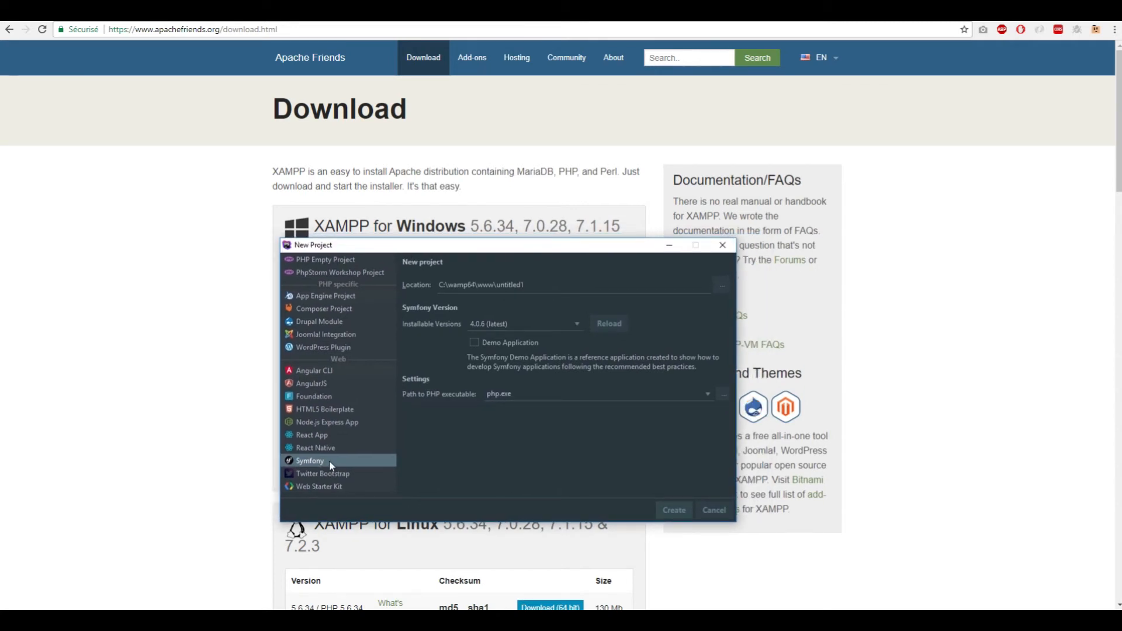
mouse_move(316, 464)
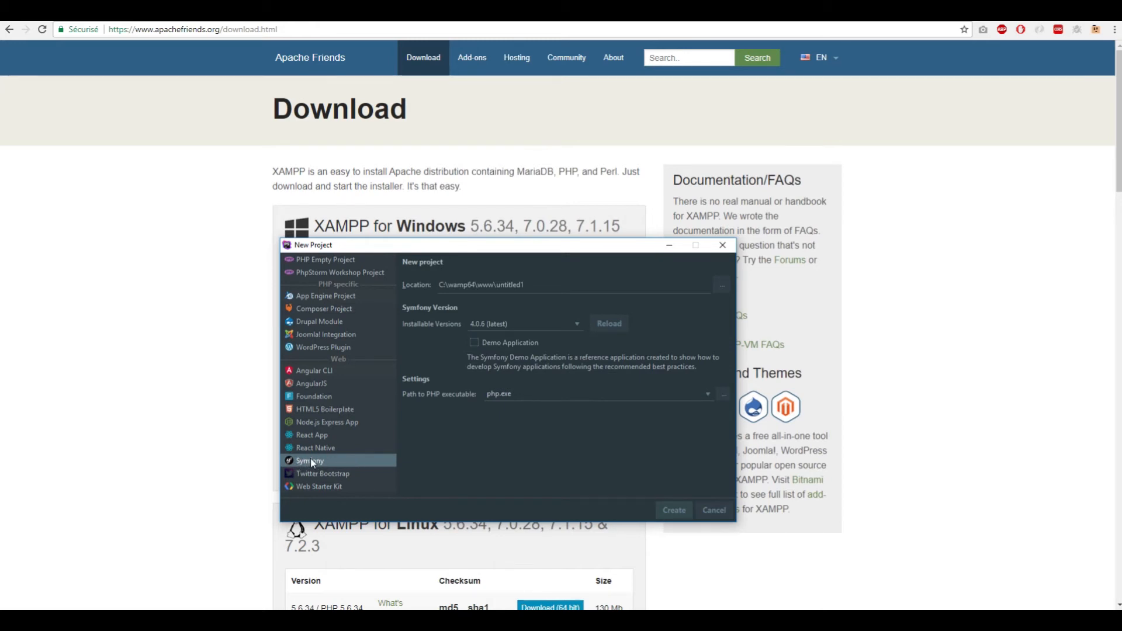
left_click(540, 284)
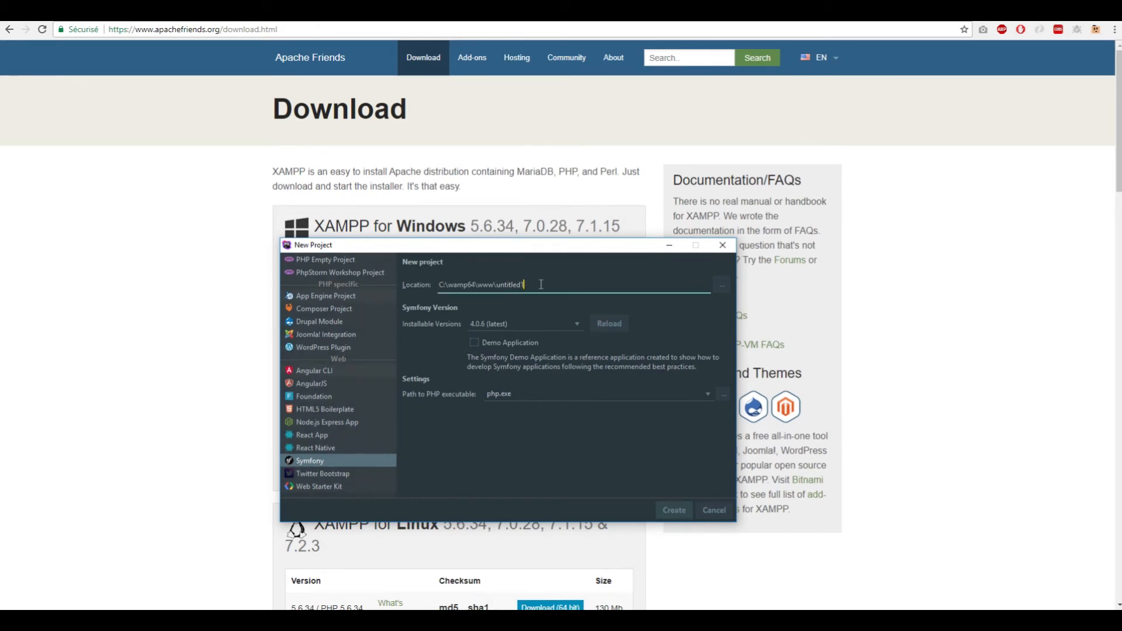
Cancel the new project and open the Plugins page of PhpStorm's default settings.
left_click(713, 509)
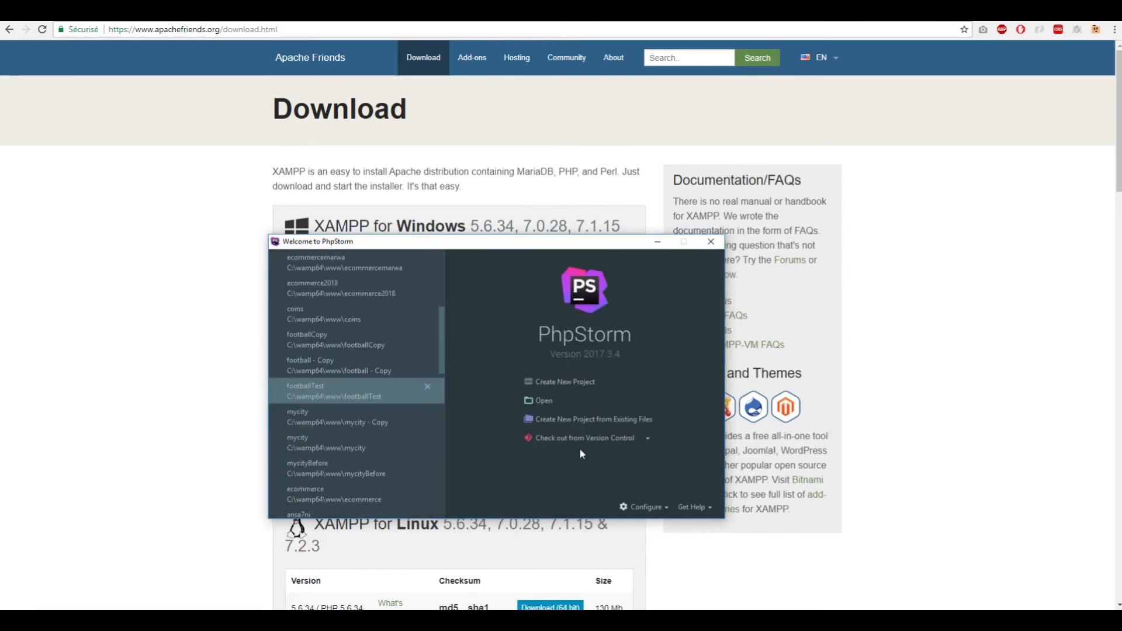
left_click(644, 506)
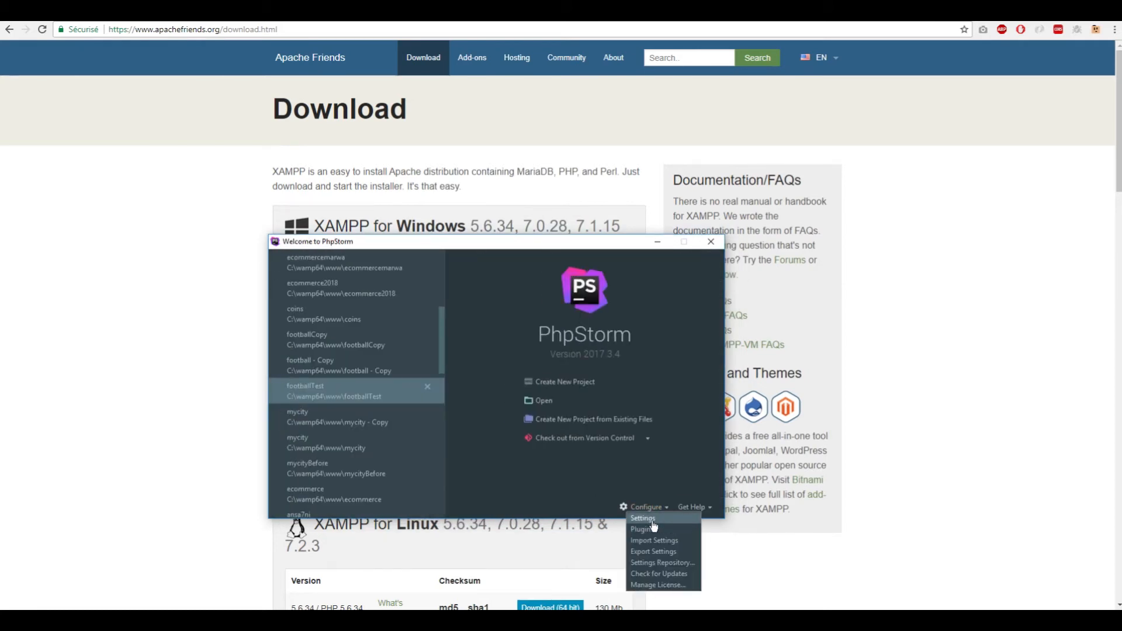
left_click(641, 518)
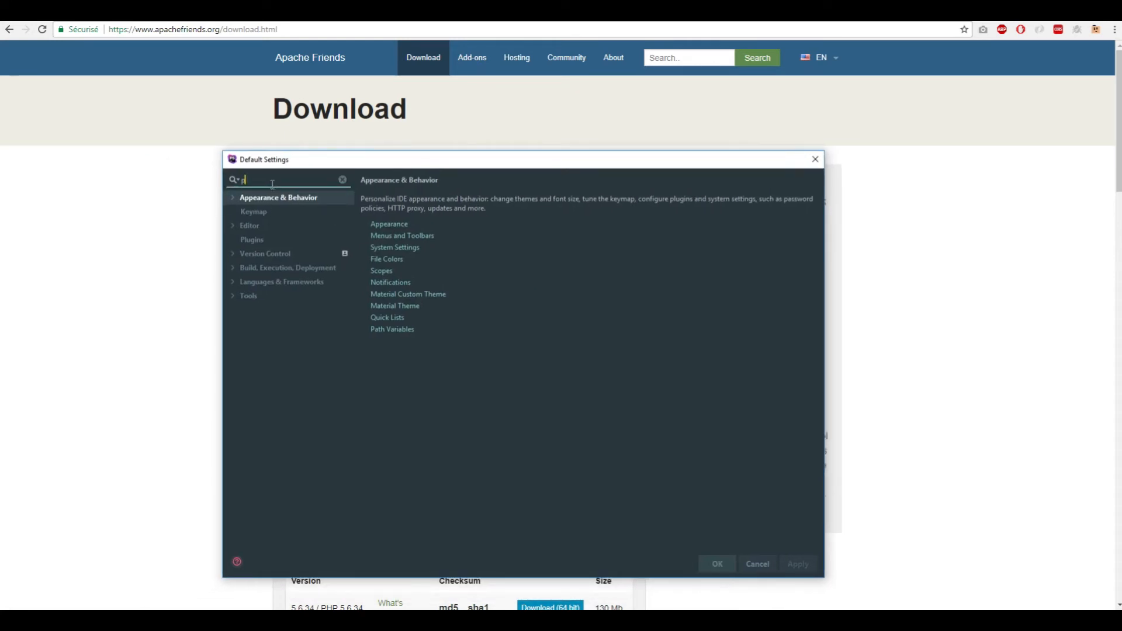
type("plugins")
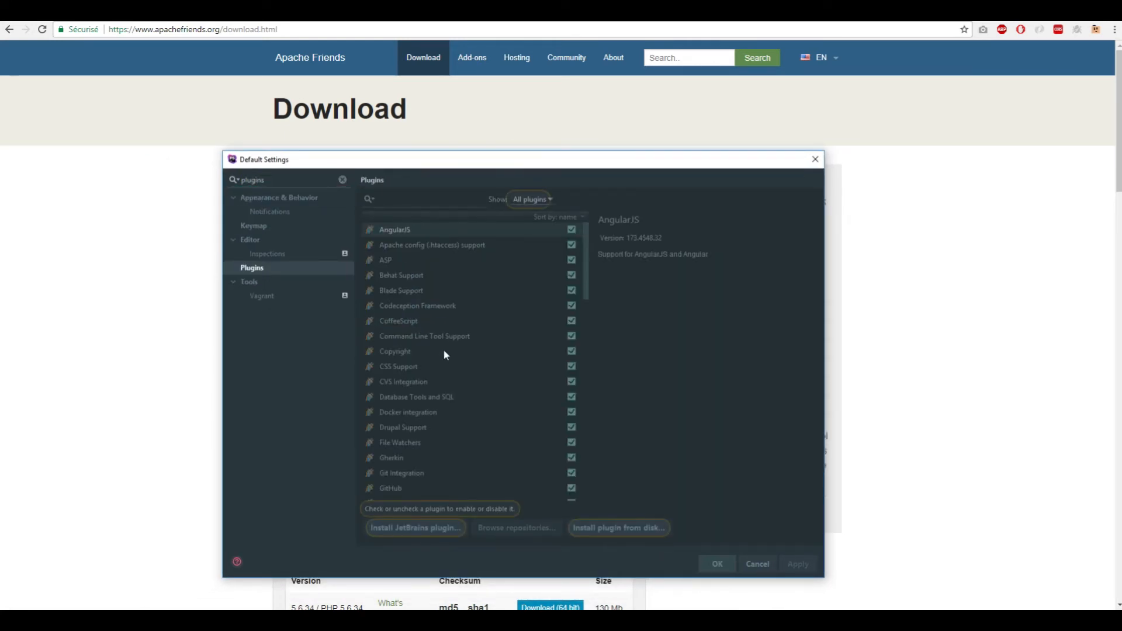
Search the plugin repository for 'symfony', view Symfony Plugin details, and close the browser.
left_click(515, 527)
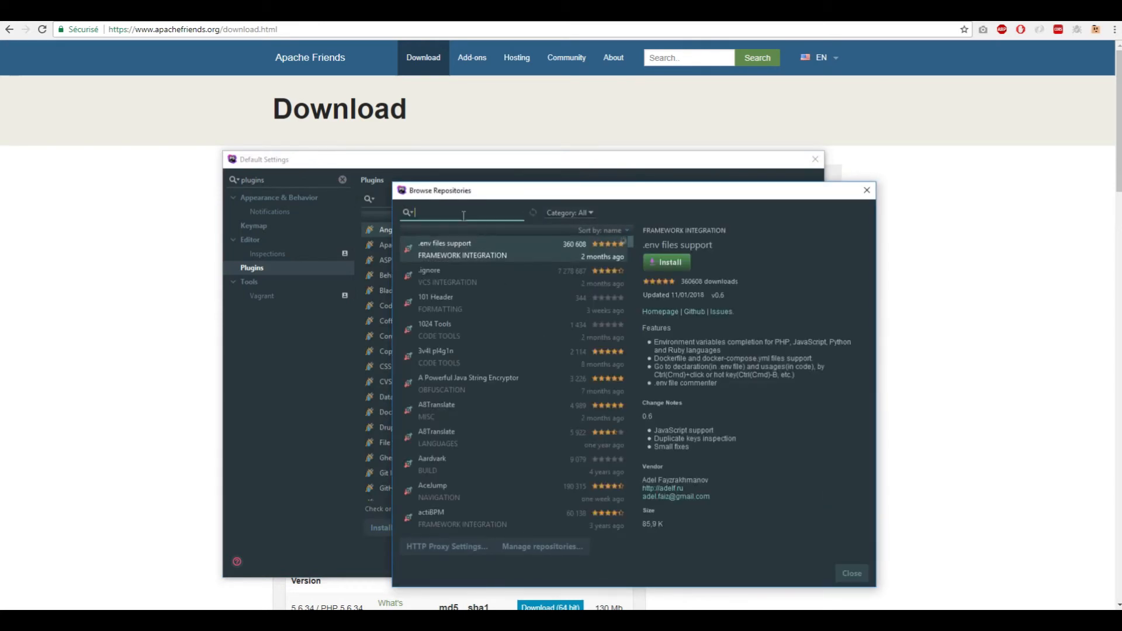
type("symfony")
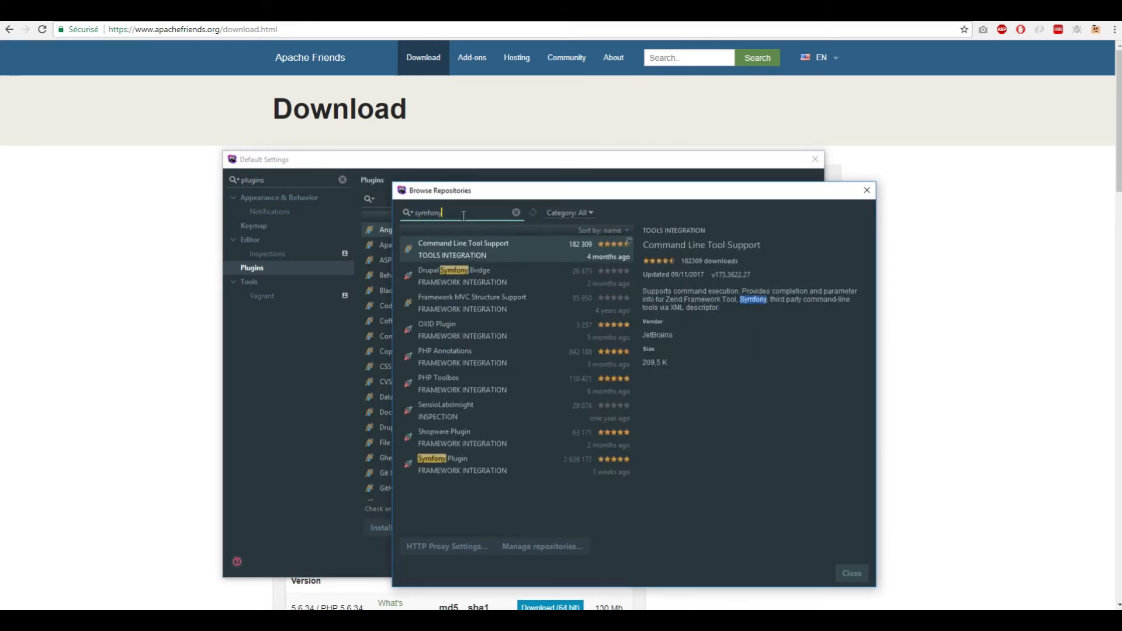
left_click(443, 458)
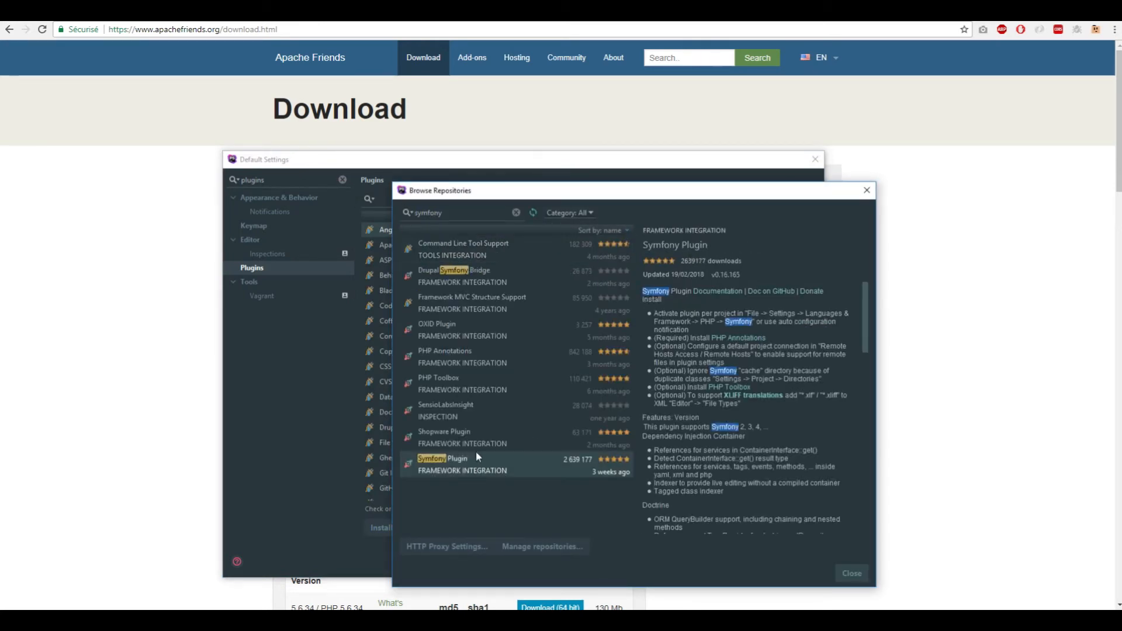
mouse_move(659, 259)
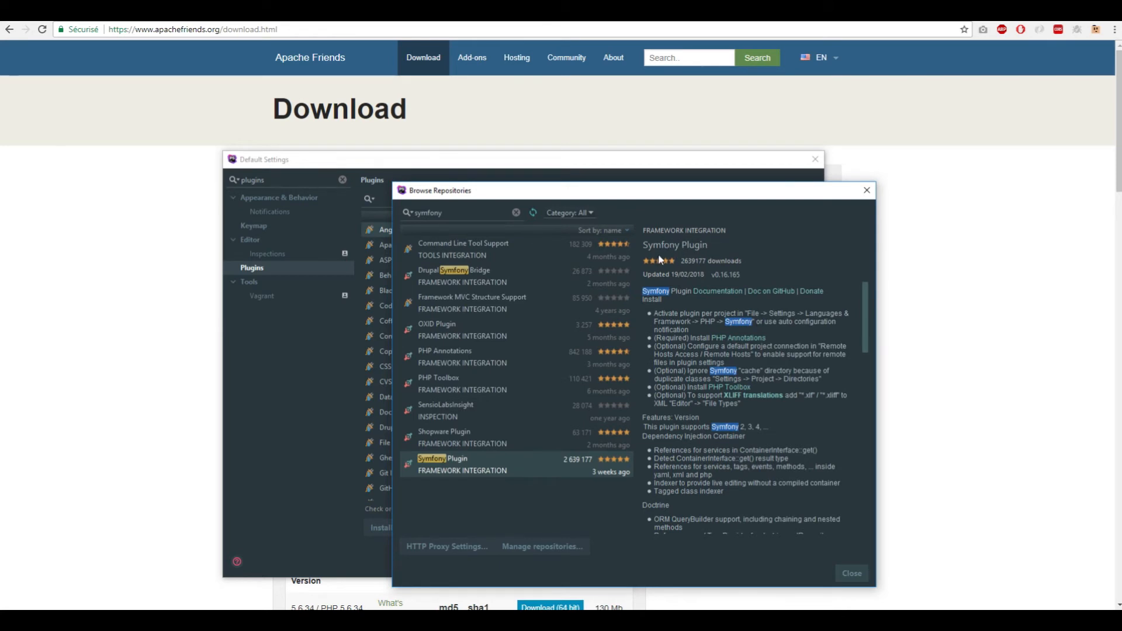
mouse_move(688, 258)
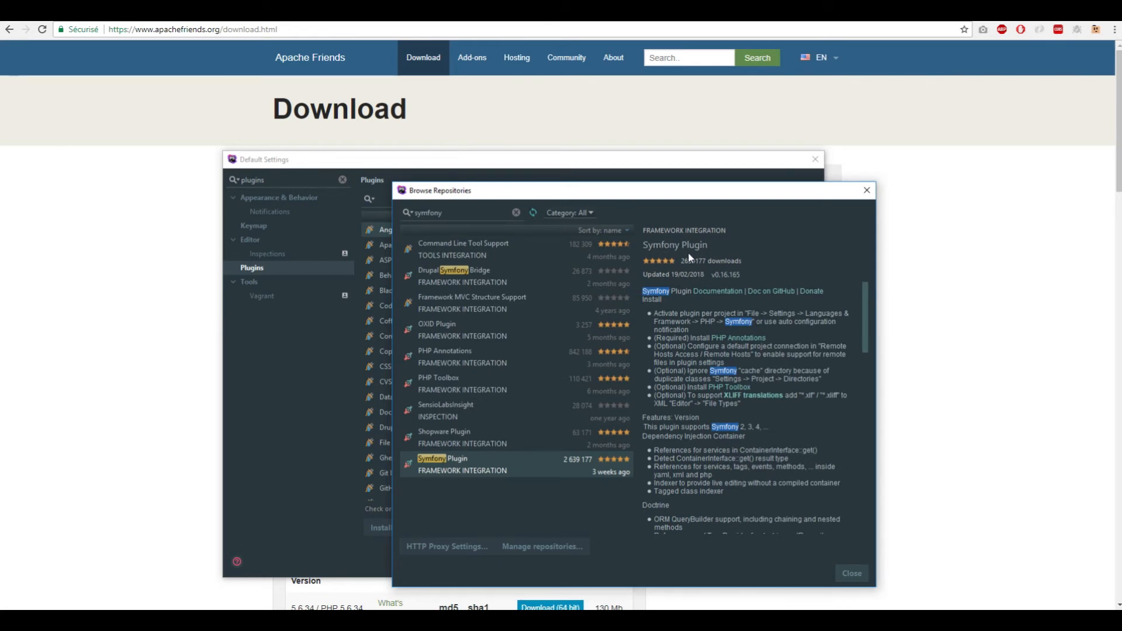
mouse_move(681, 264)
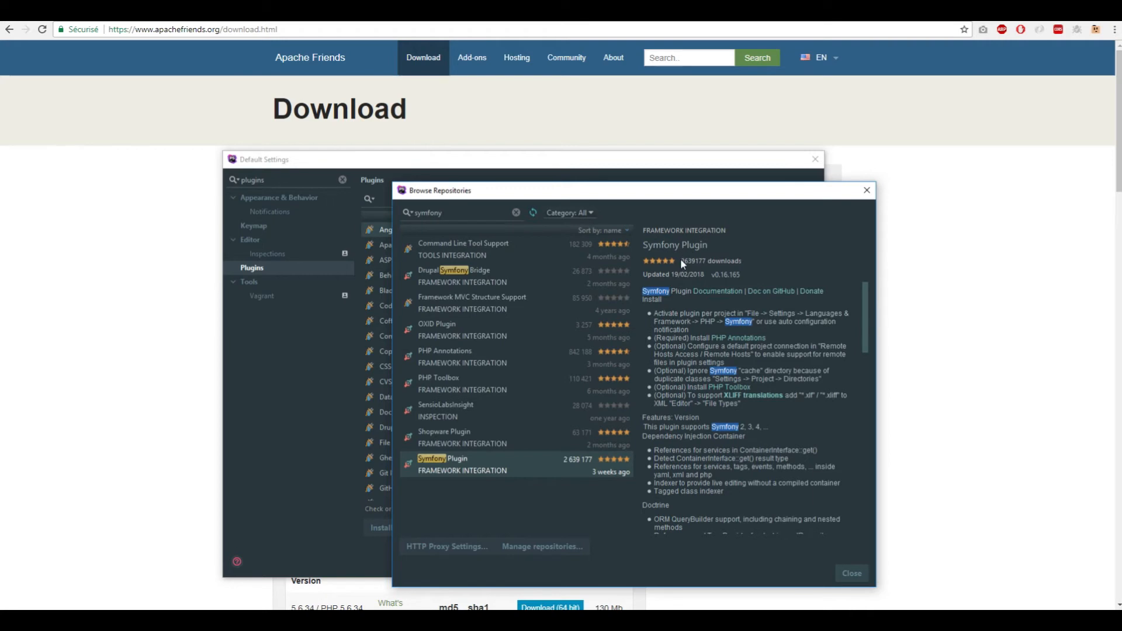
mouse_move(659, 196)
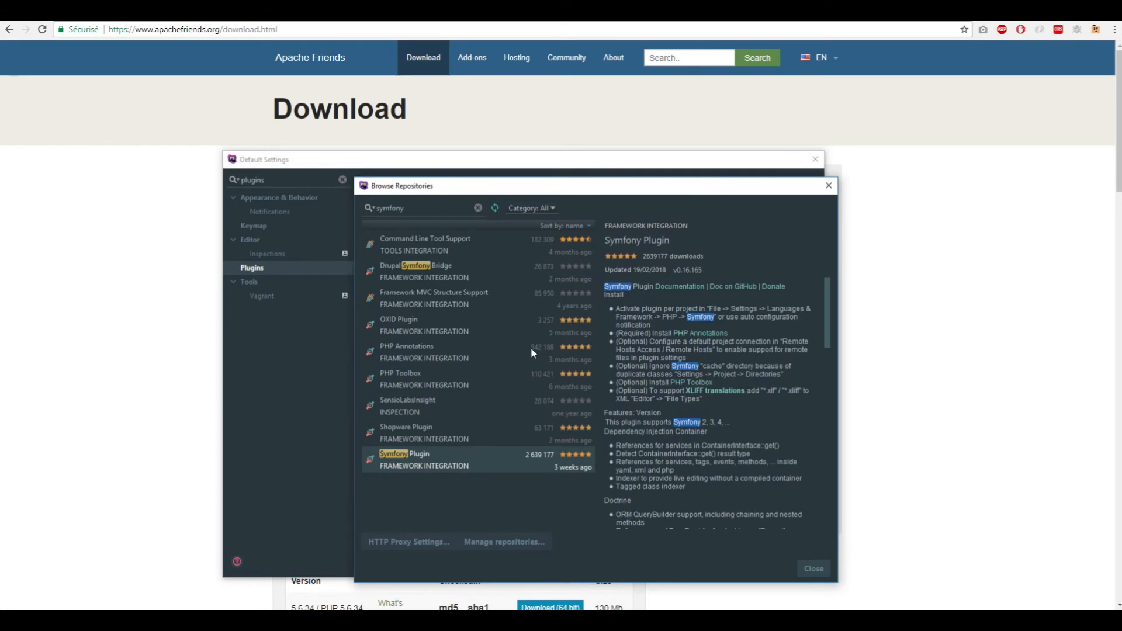
mouse_move(835, 571)
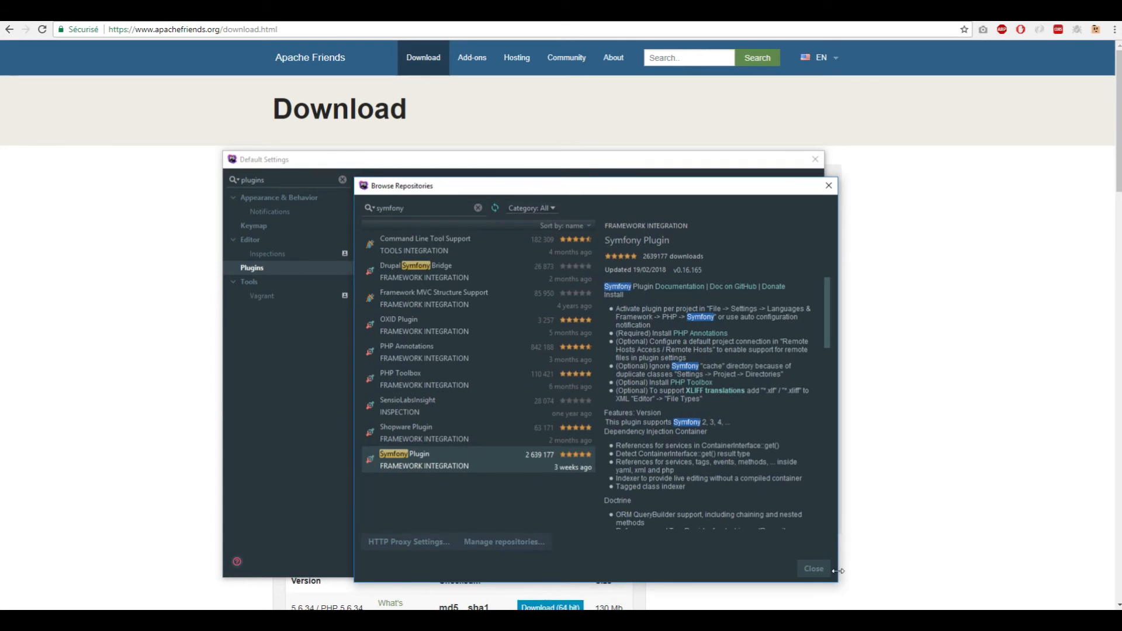
mouse_move(814, 568)
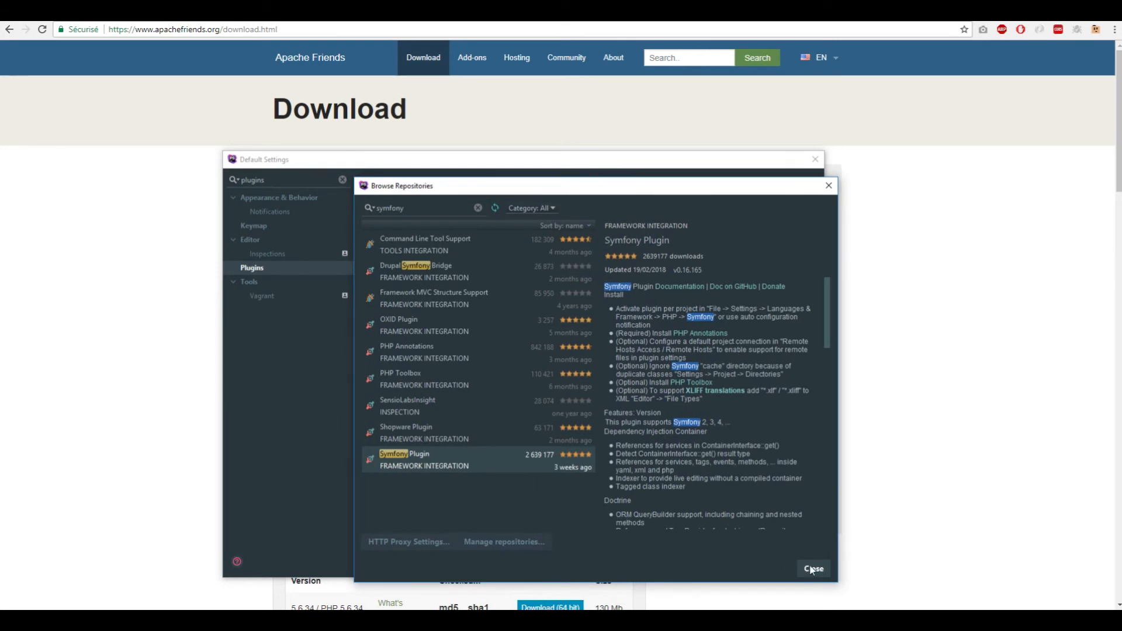
left_click(813, 568)
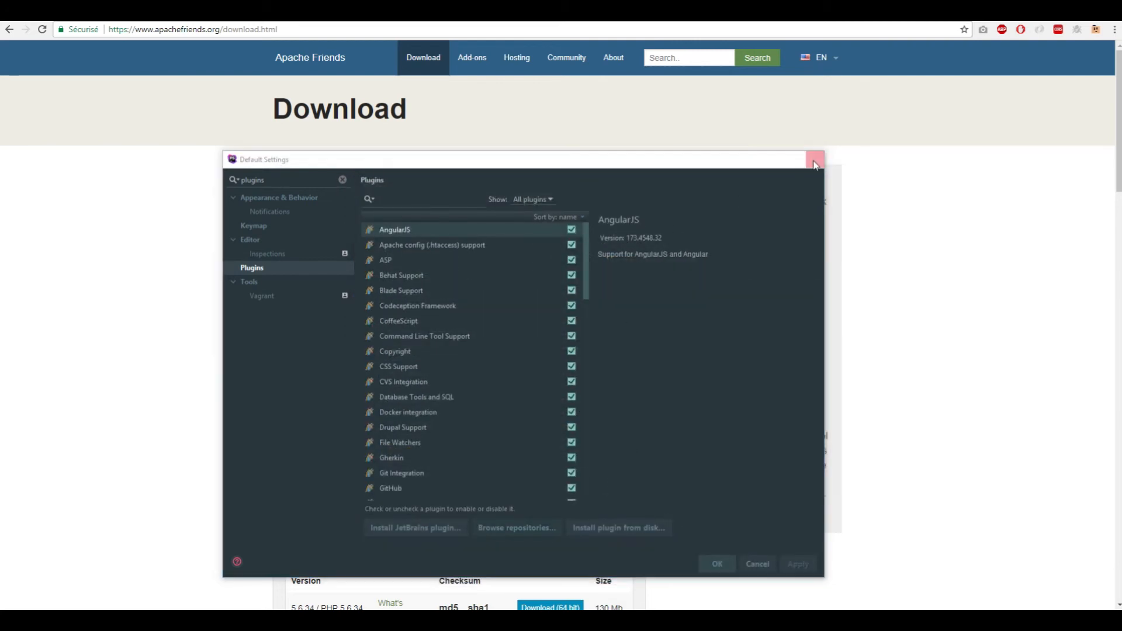
Set the project location to jwtSymfony and pick Symfony version 3.1 (3.1.10).
left_click(814, 159)
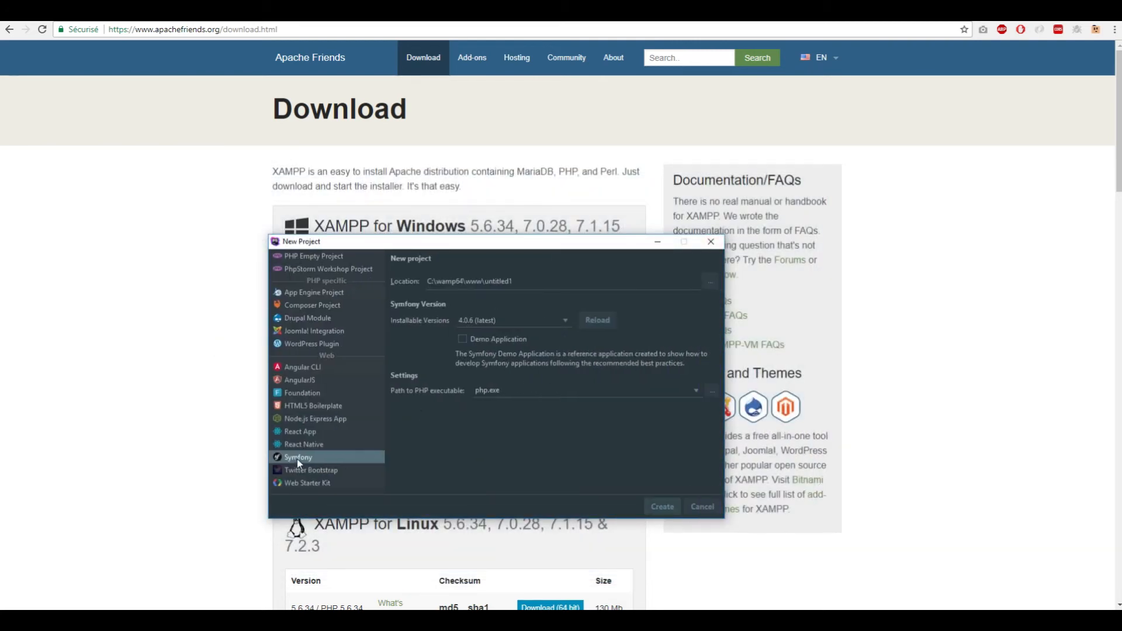
mouse_move(413, 410)
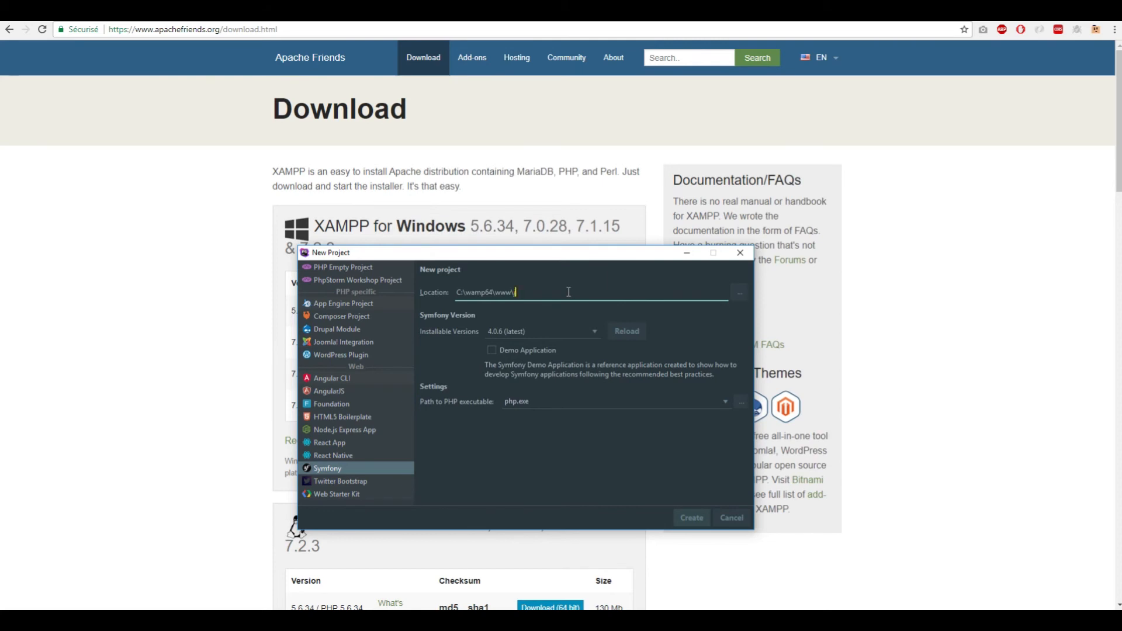
type("jwtSymfon")
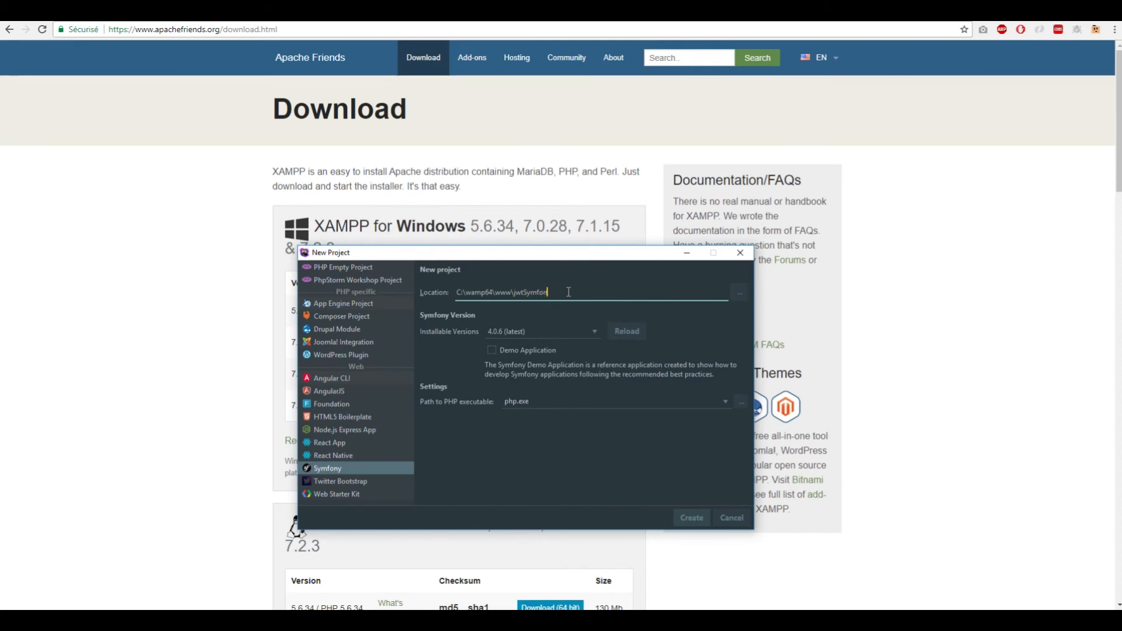
type("ny")
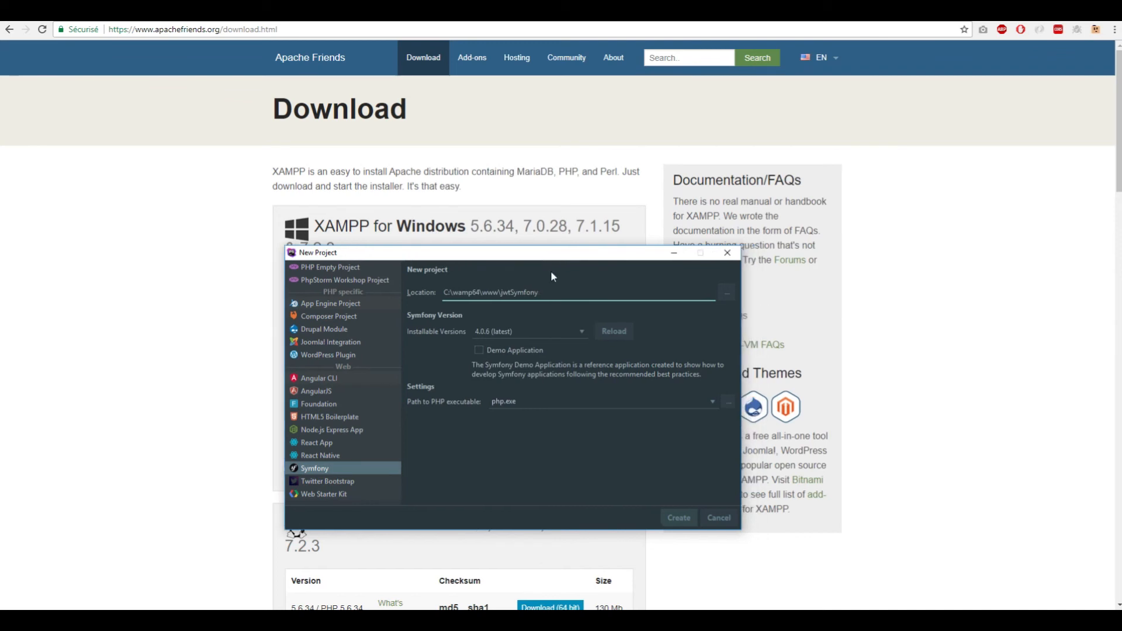
left_click(580, 331)
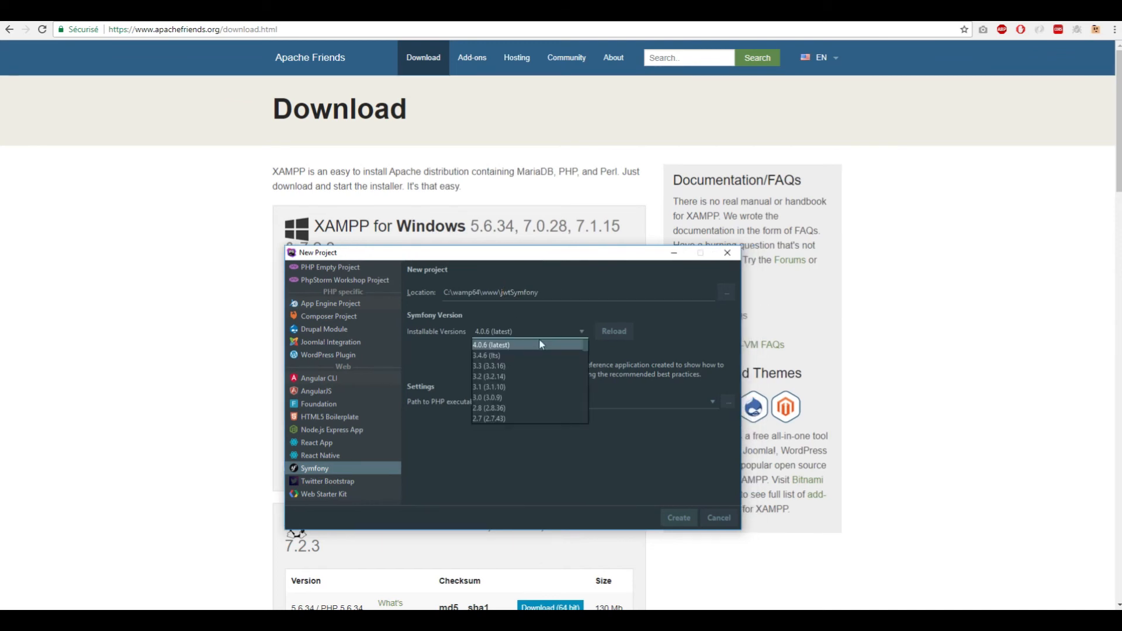
left_click(488, 386)
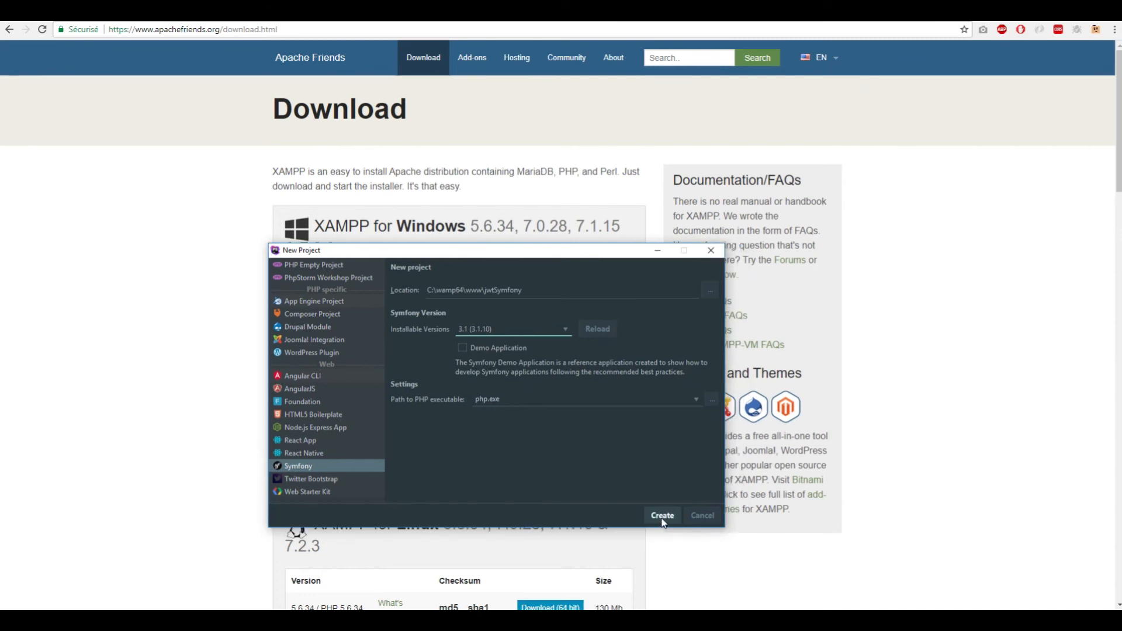
Create the jwtSymfony project so Symfony 3.1.10 starts installing.
left_click(661, 515)
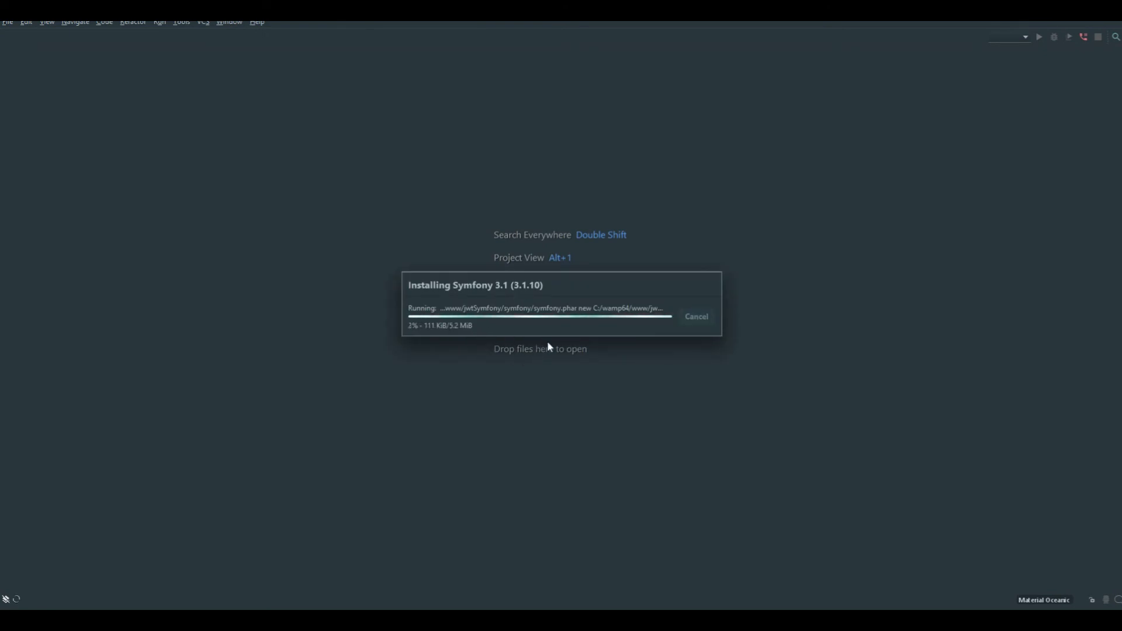
mouse_move(577, 372)
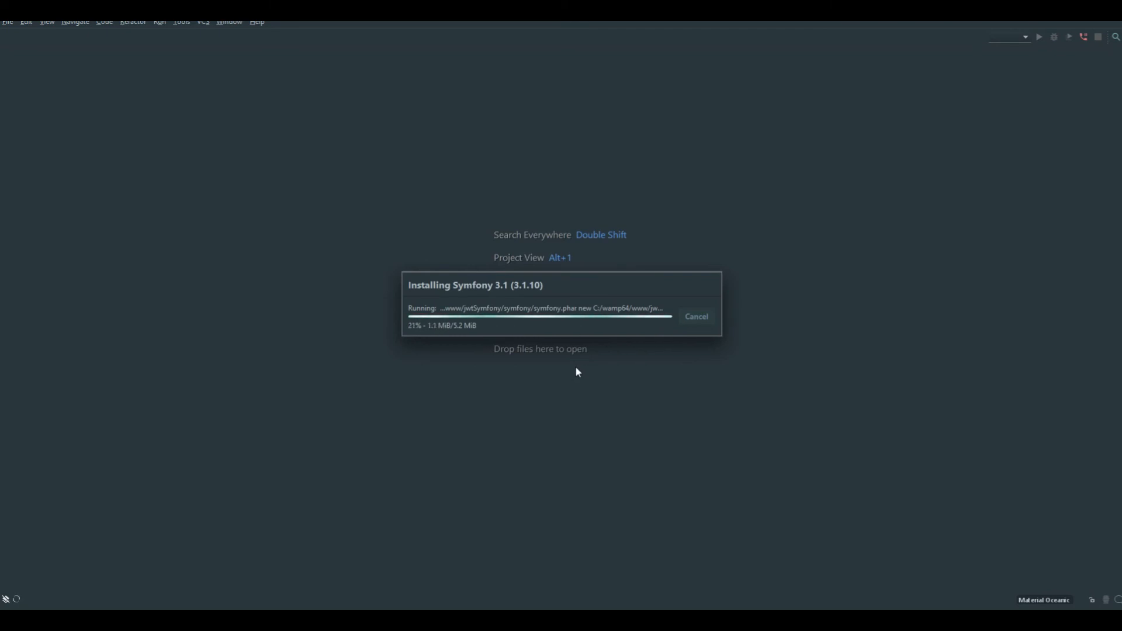
mouse_move(928, 477)
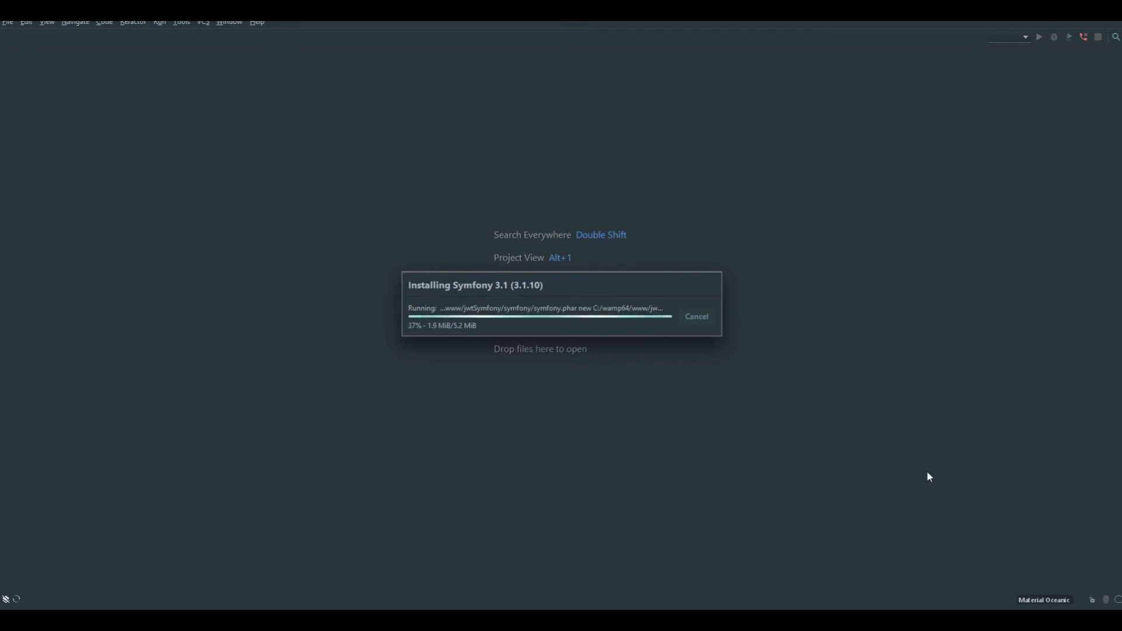
mouse_move(966, 548)
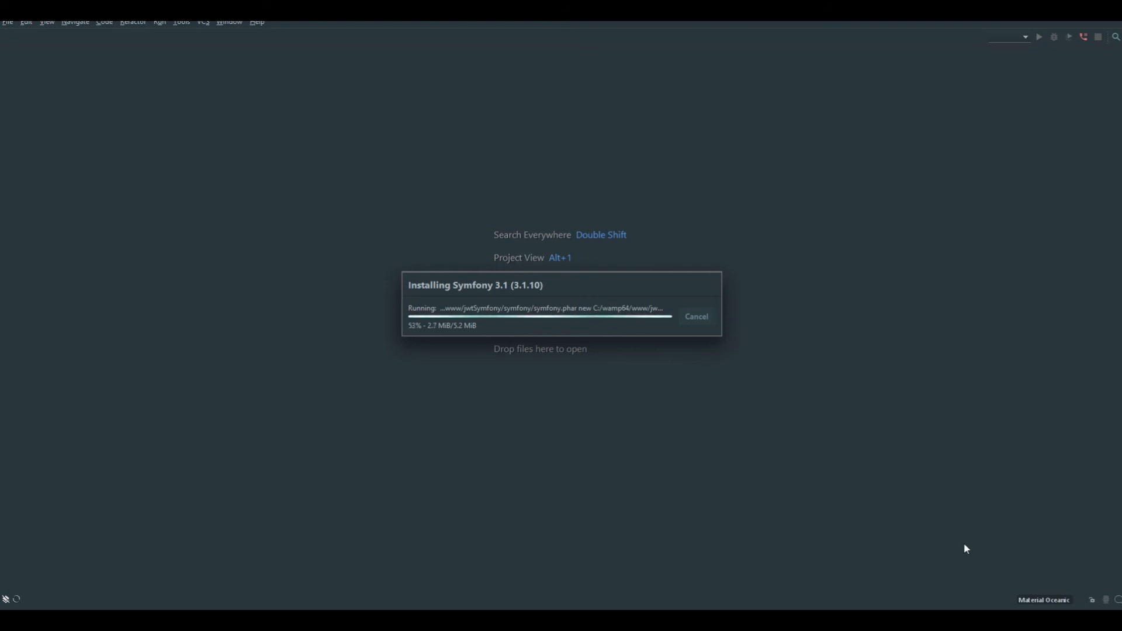
mouse_move(580, 295)
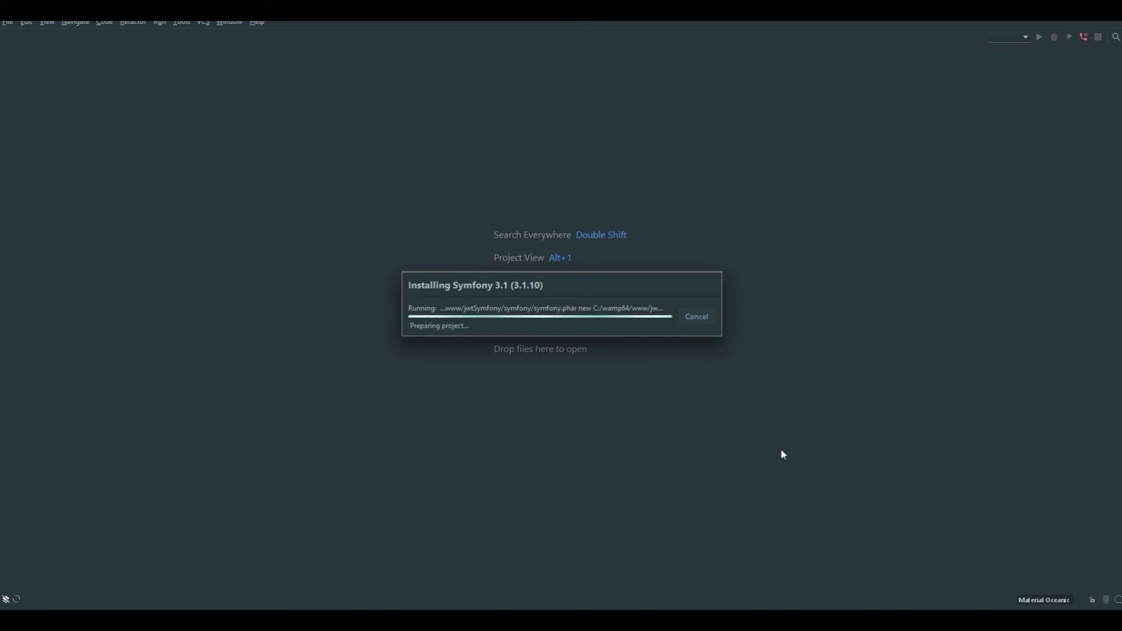
mouse_move(529, 398)
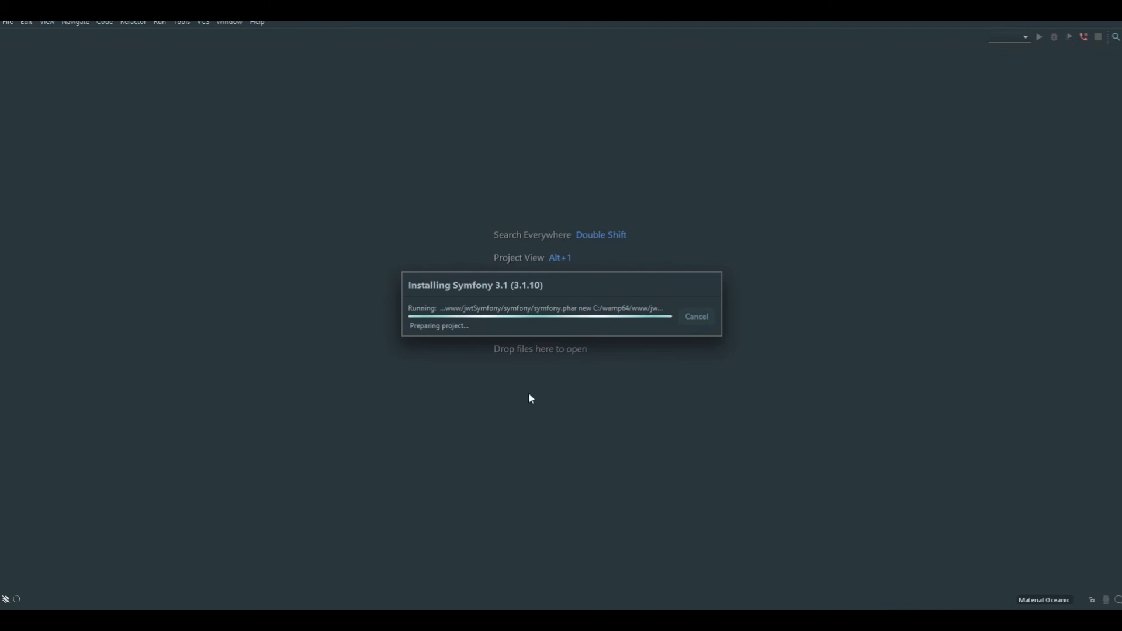
mouse_move(503, 300)
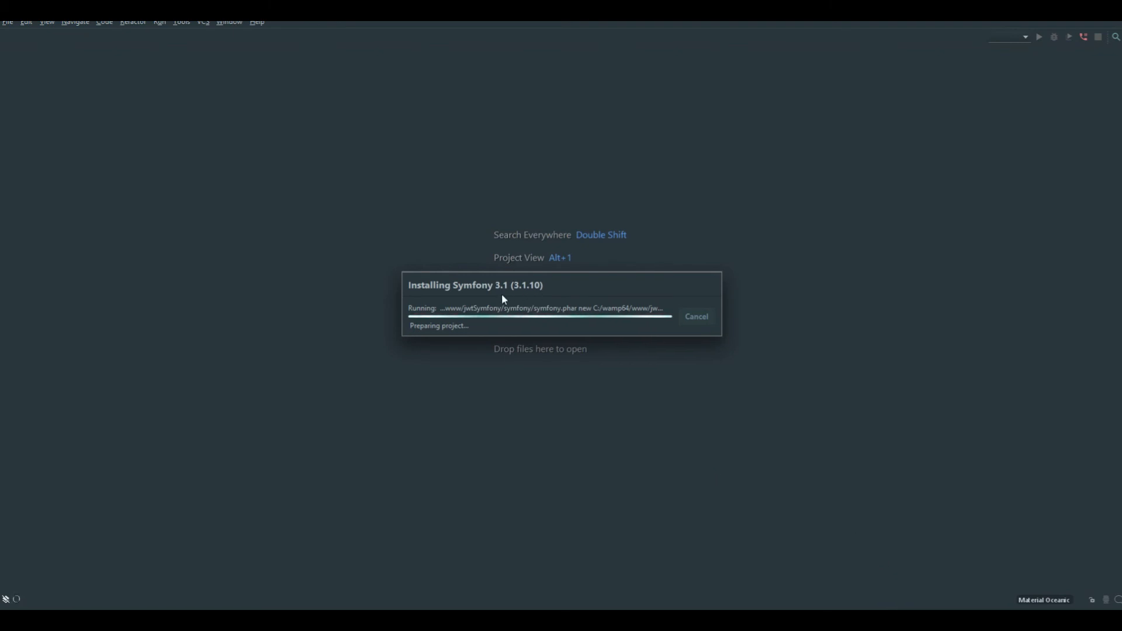
mouse_move(522, 327)
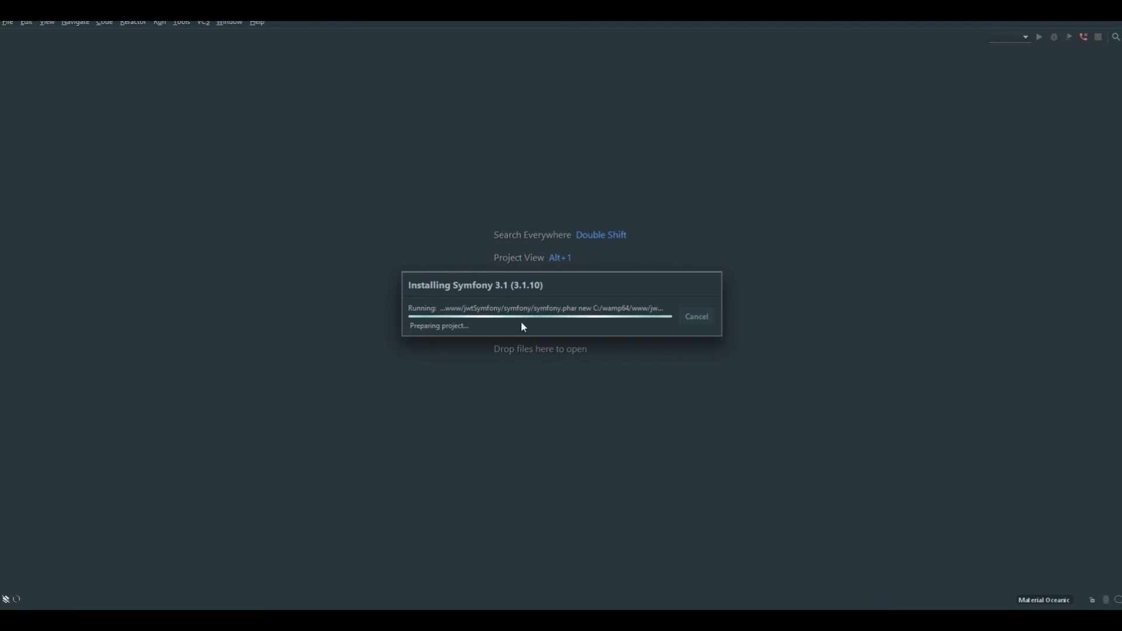
mouse_move(133, 199)
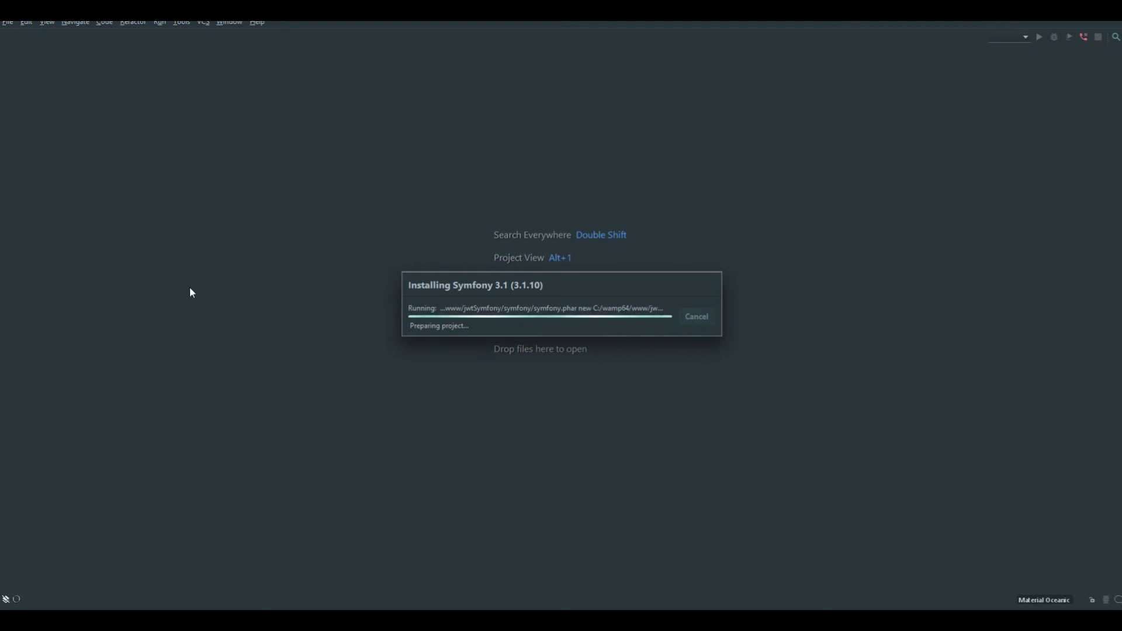
mouse_move(153, 25)
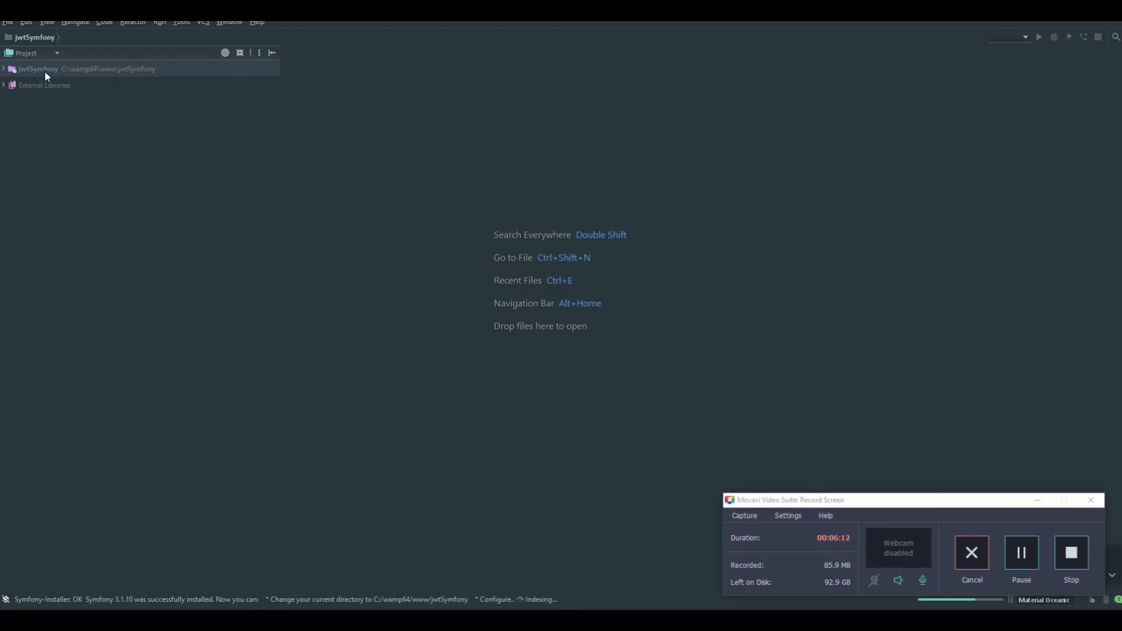
Expand the jwtSymfony root node in the Project window and select the app folder.
left_click(3, 69)
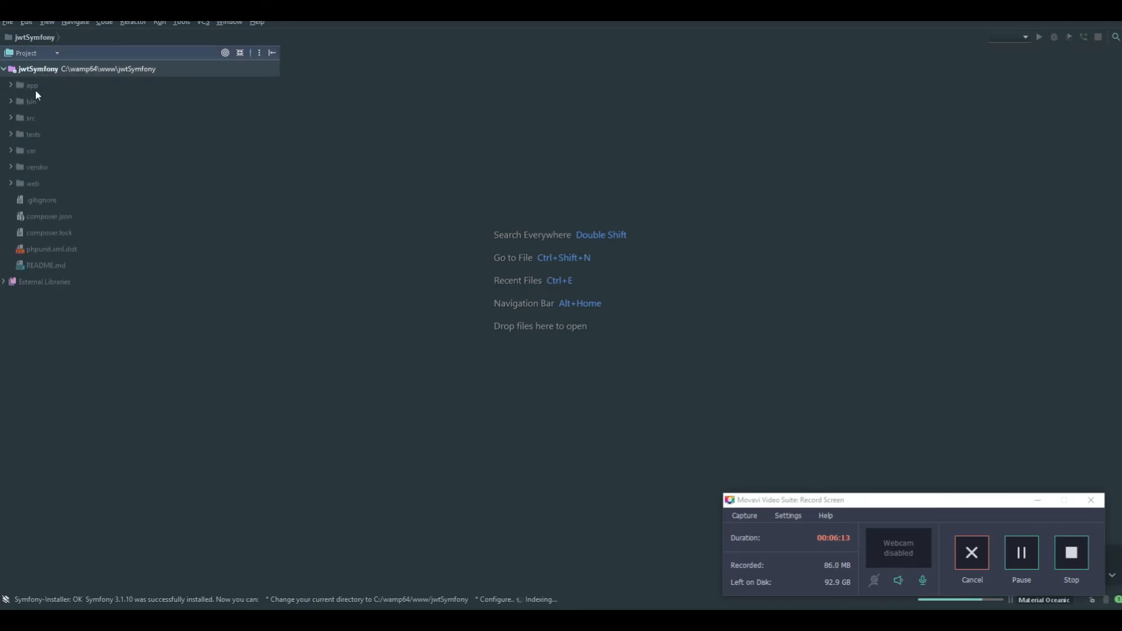
left_click(31, 84)
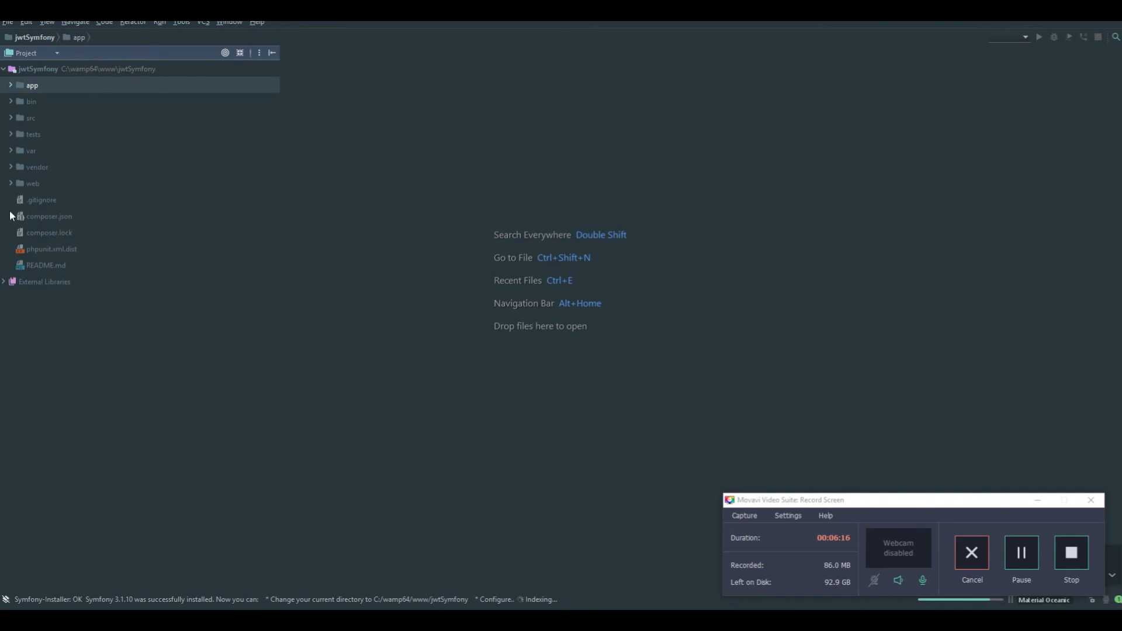
mouse_move(118, 165)
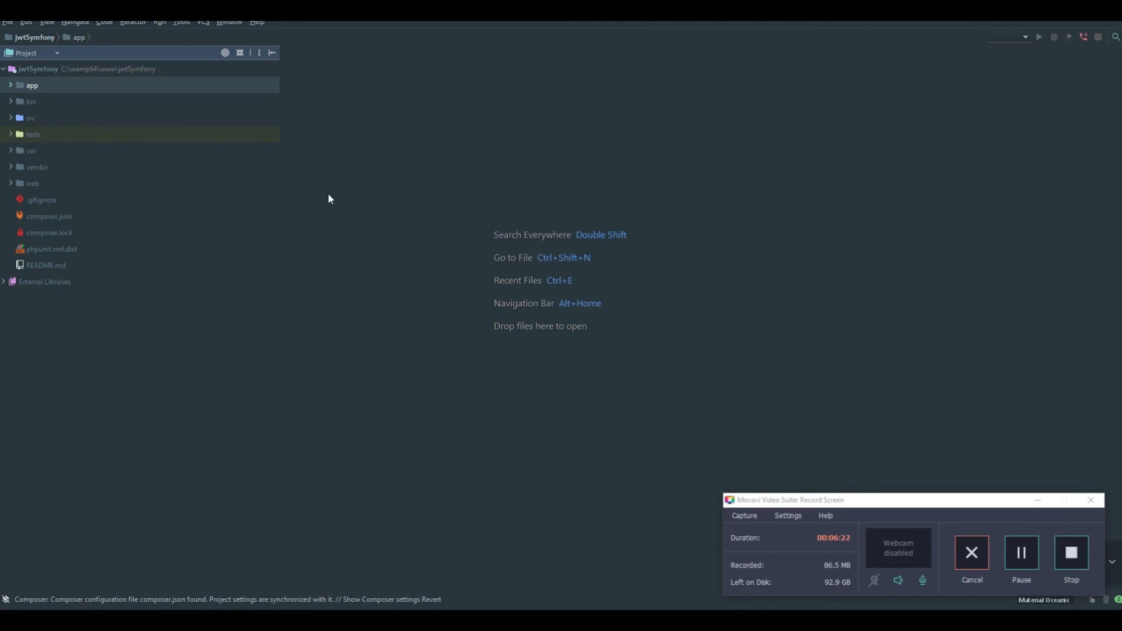
mouse_move(55, 218)
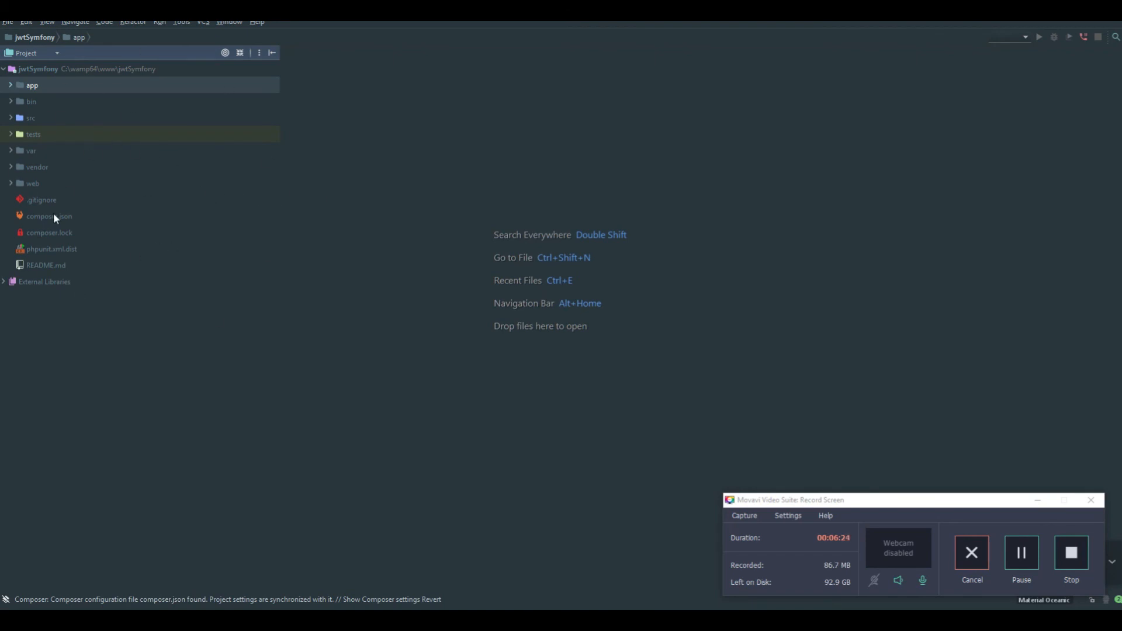
mouse_move(55, 86)
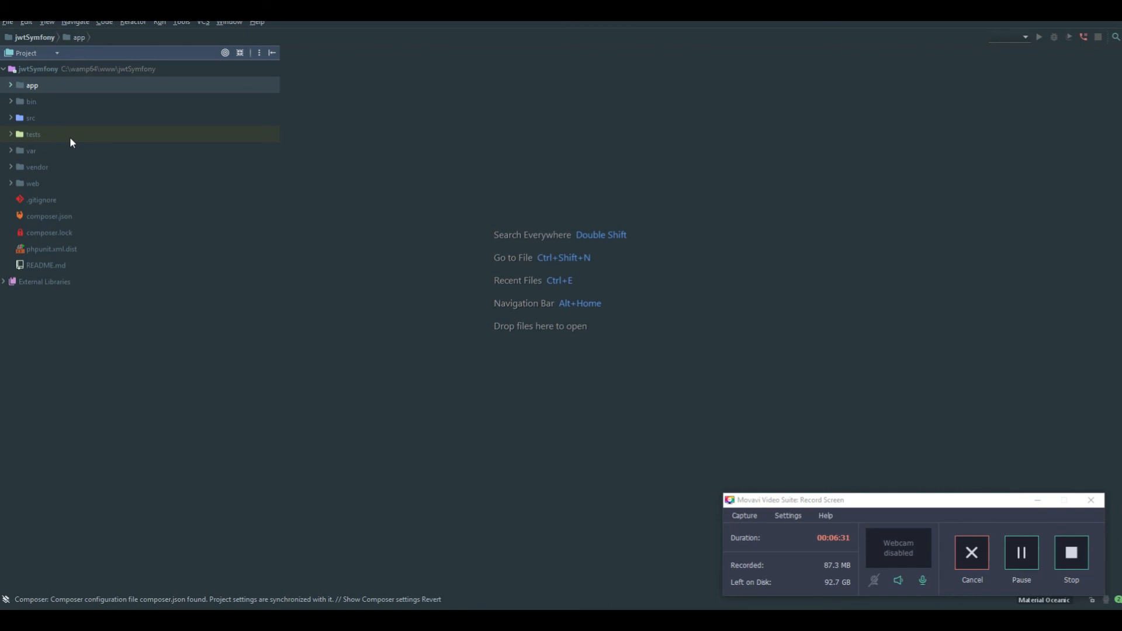
mouse_move(70, 130)
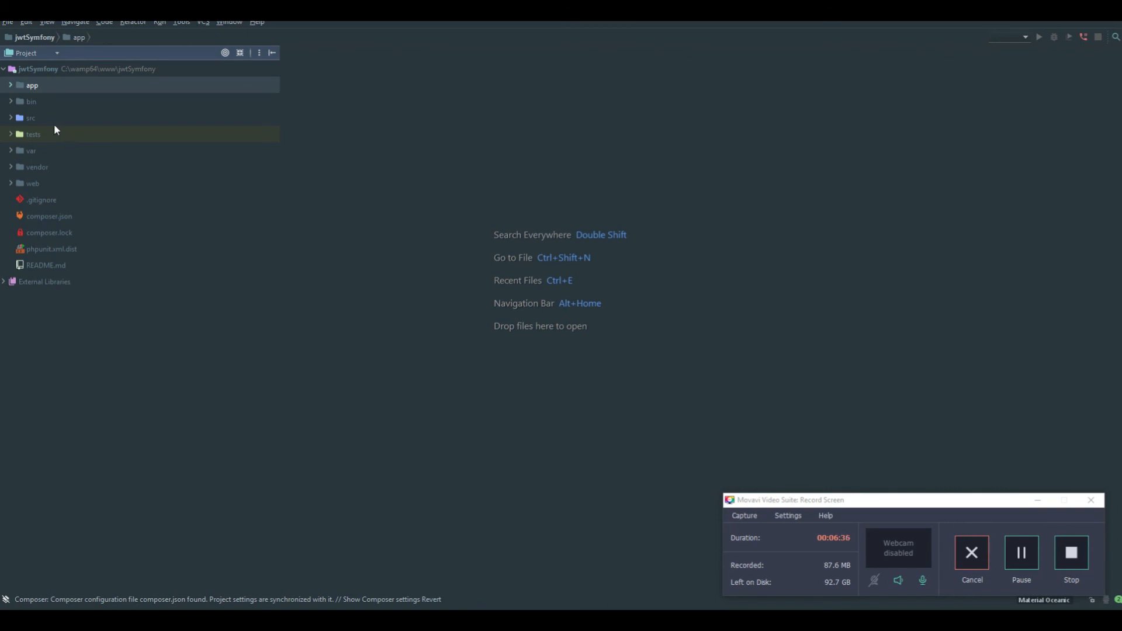
mouse_move(159, 107)
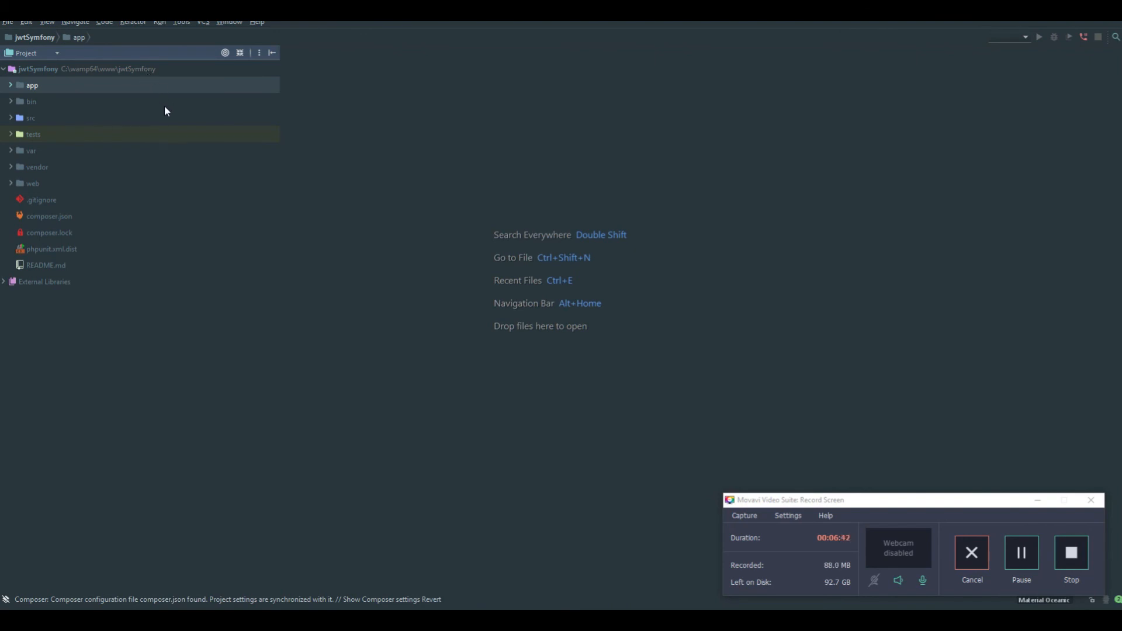
mouse_move(406, 212)
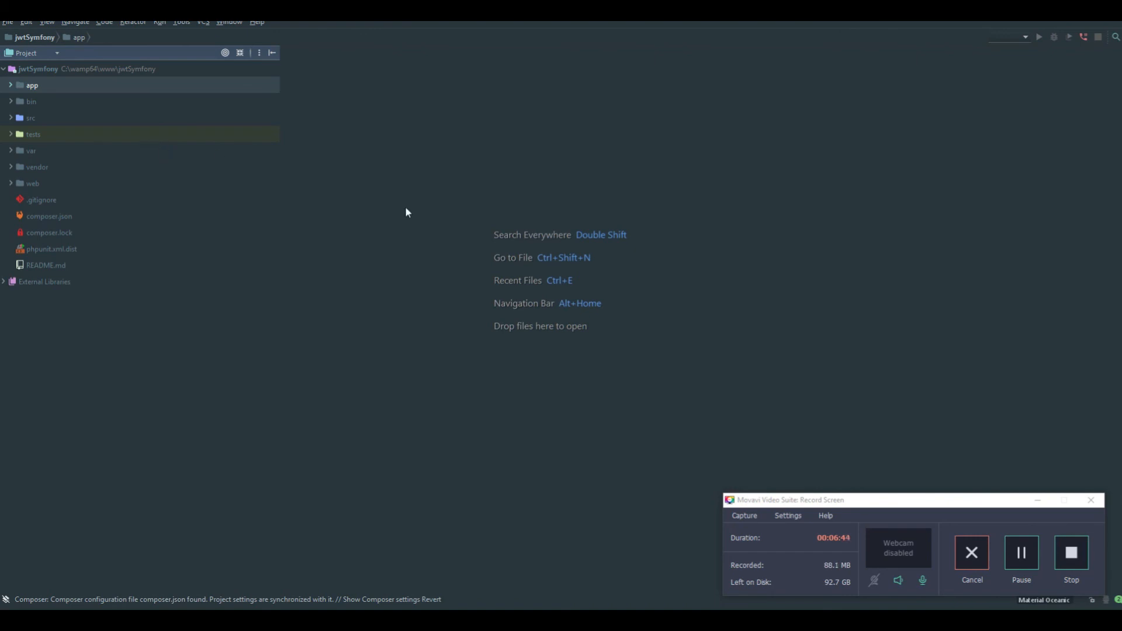